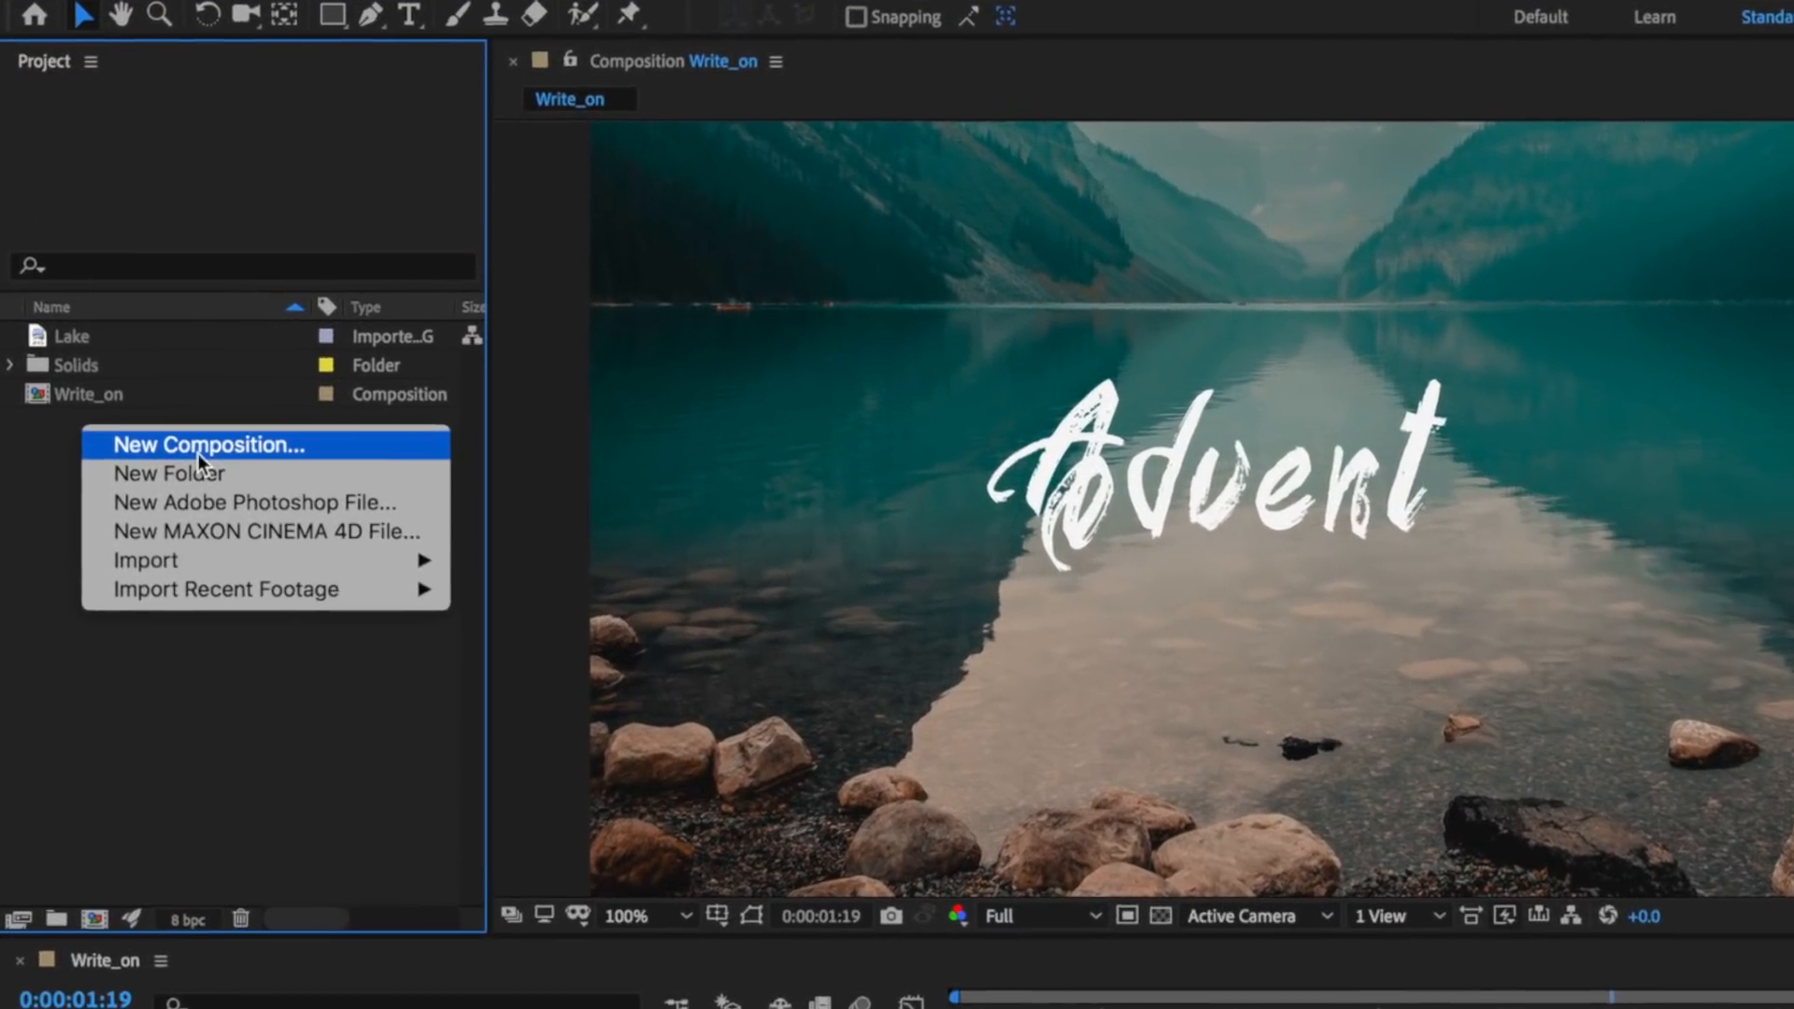
# Create a new composition named Write On Effect with duration 0:00:03:00
pyautogui.click(207, 445)
pyautogui.write('Write On Effect')
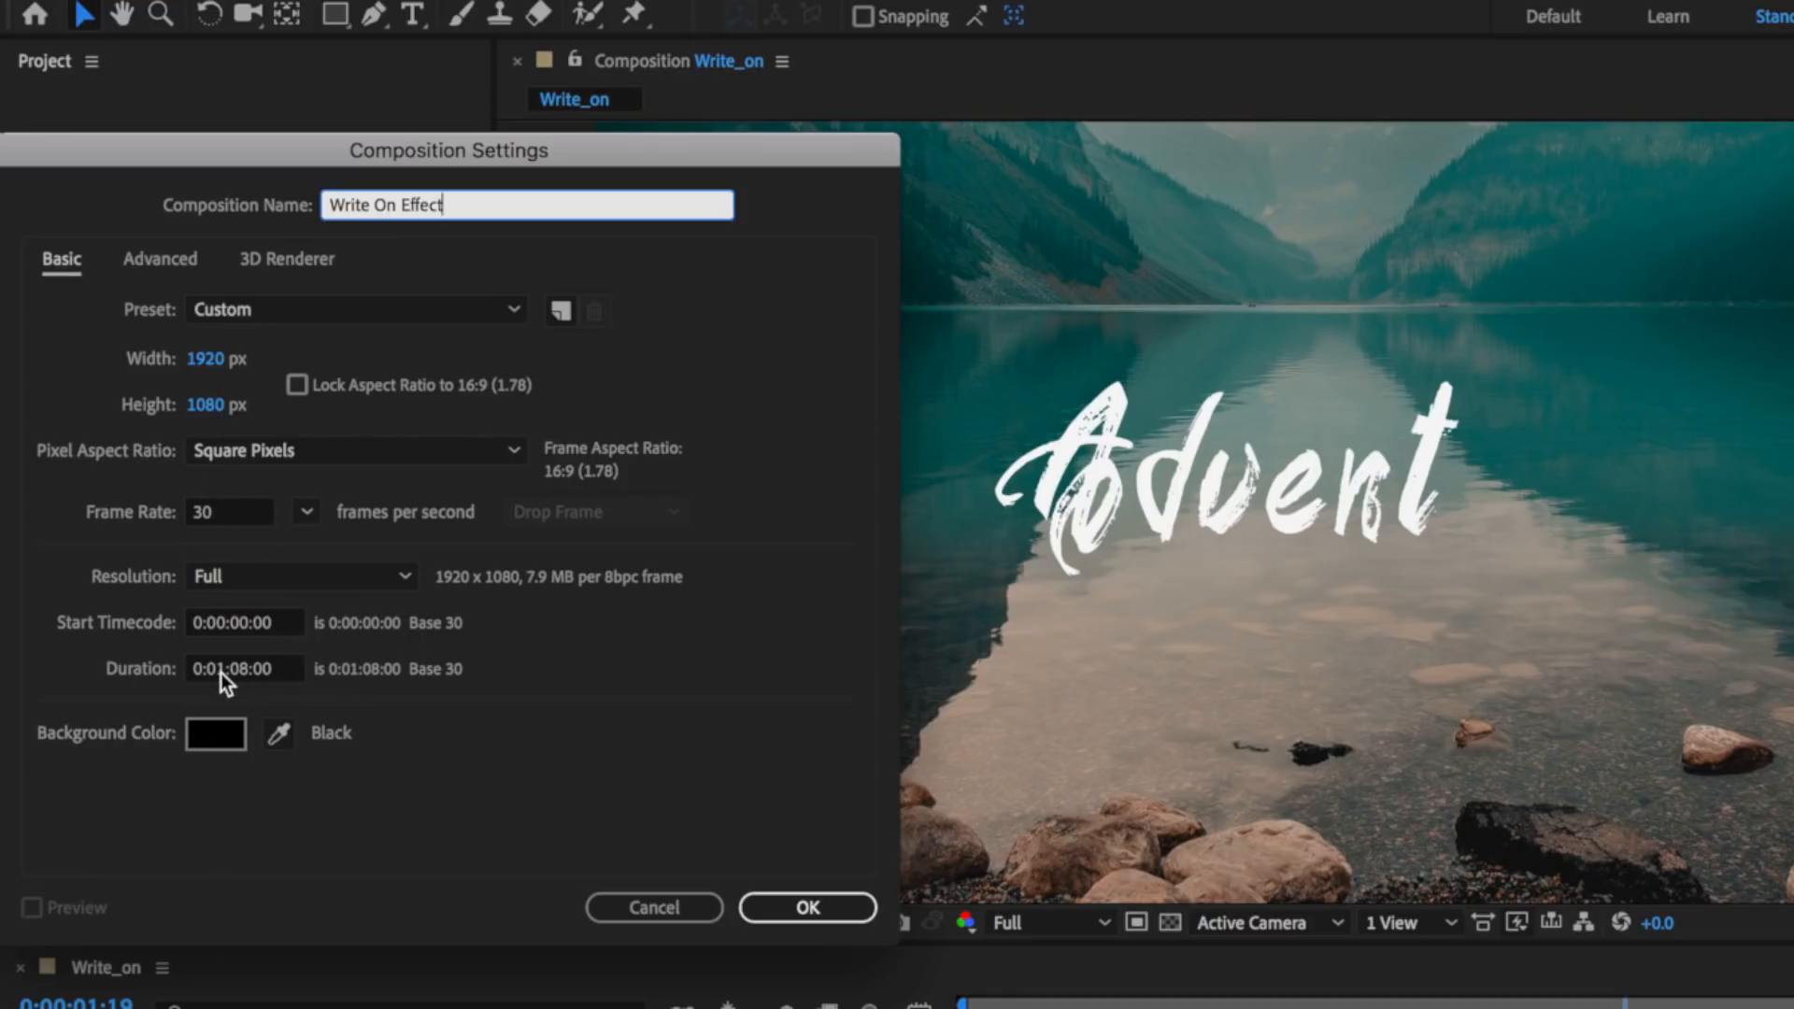
pyautogui.write('0:00:03:00')
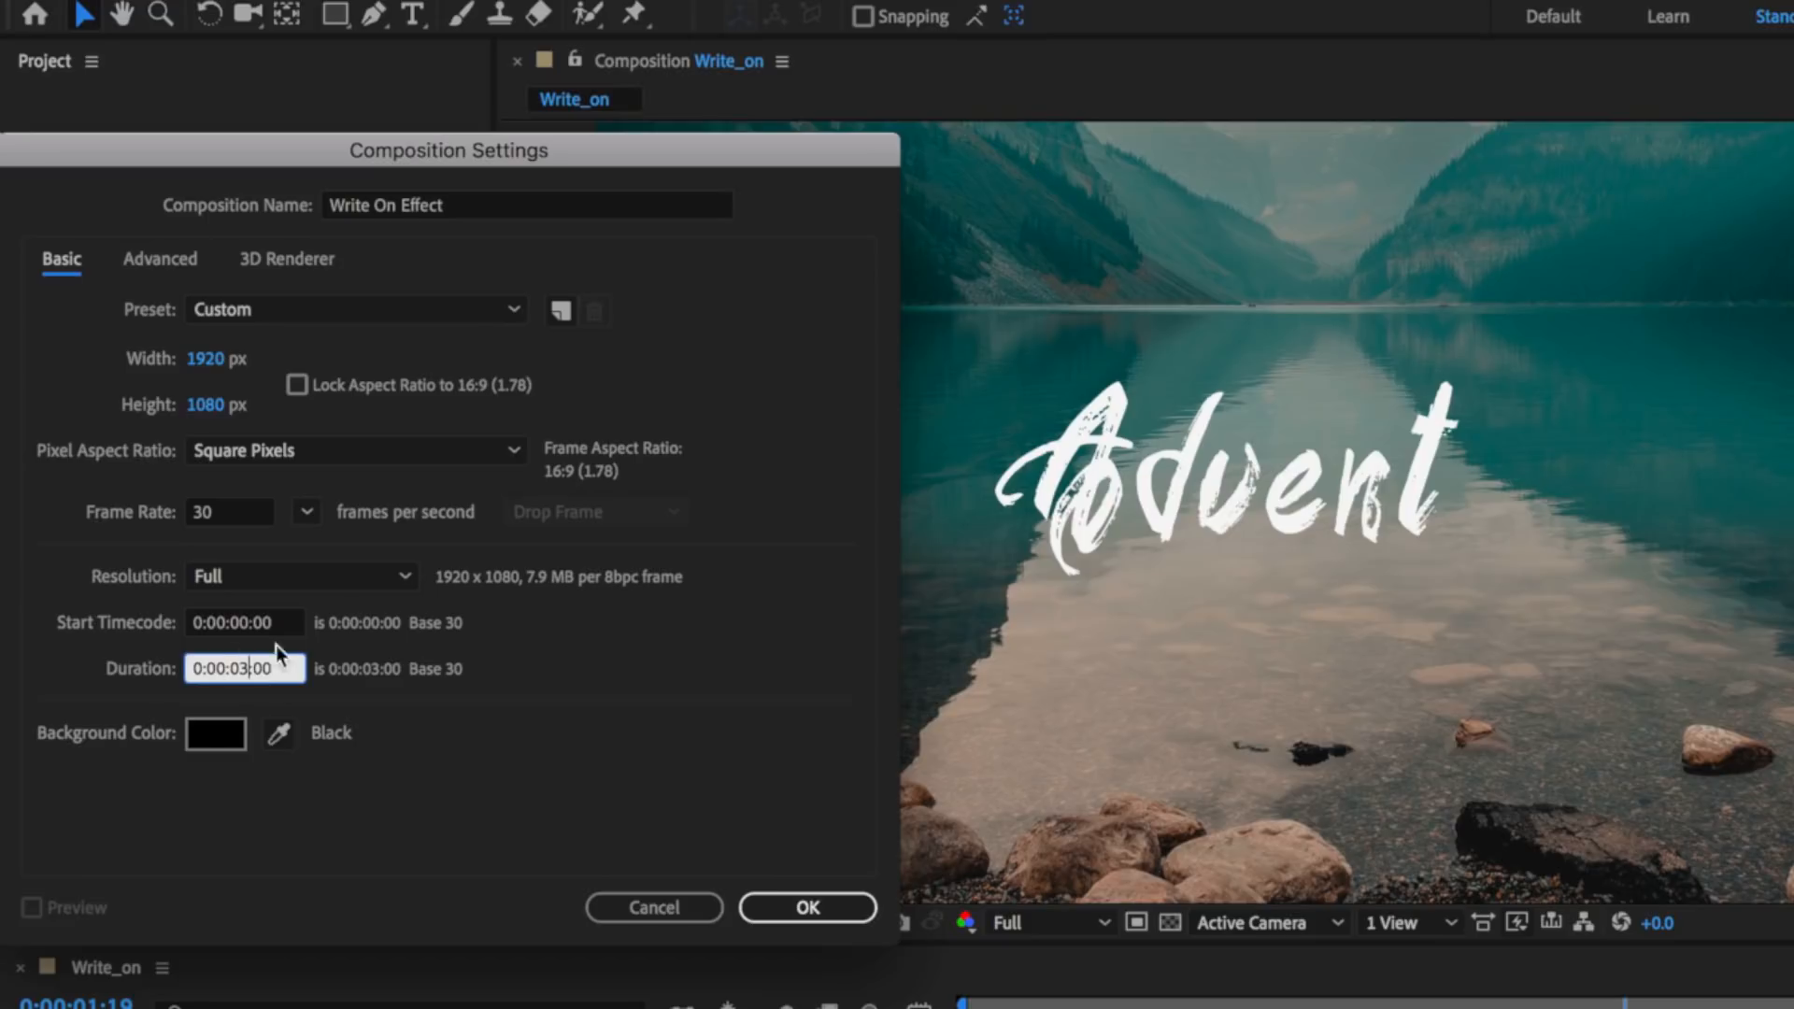
pyautogui.click(806, 906)
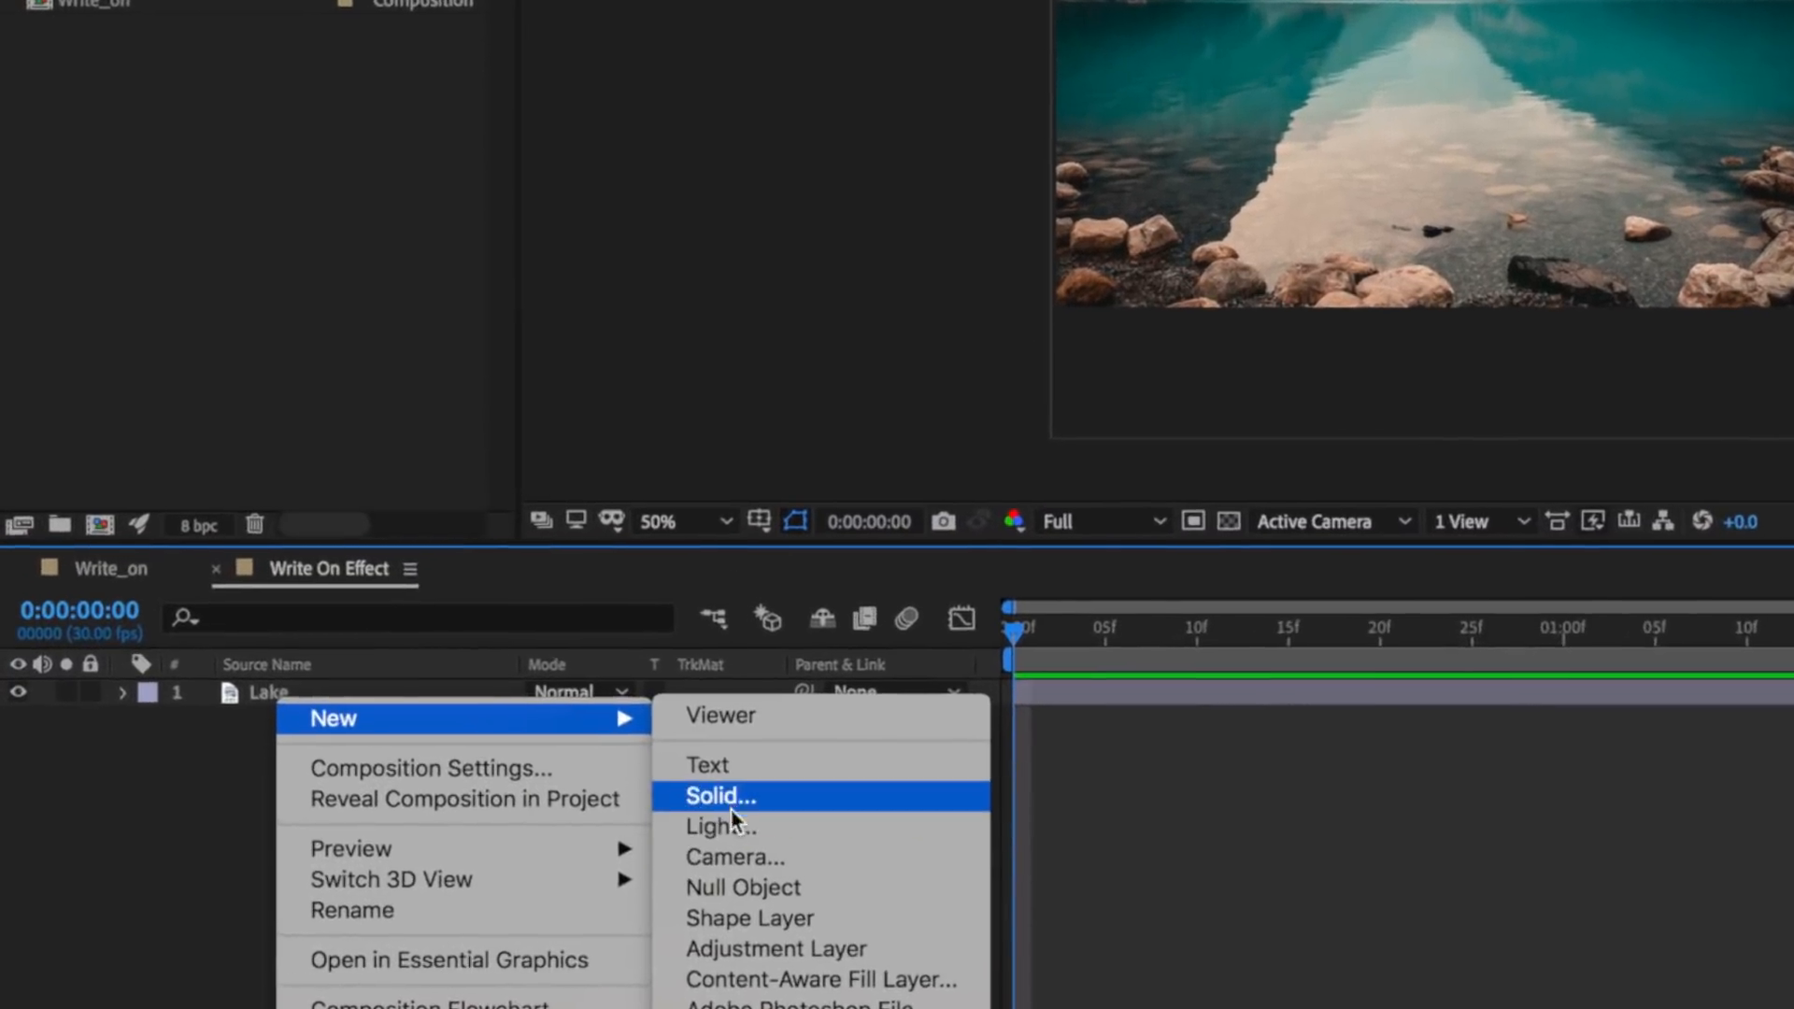
# Add a new black solid layer to Write On Effect, keeping the default settings
pyautogui.click(719, 796)
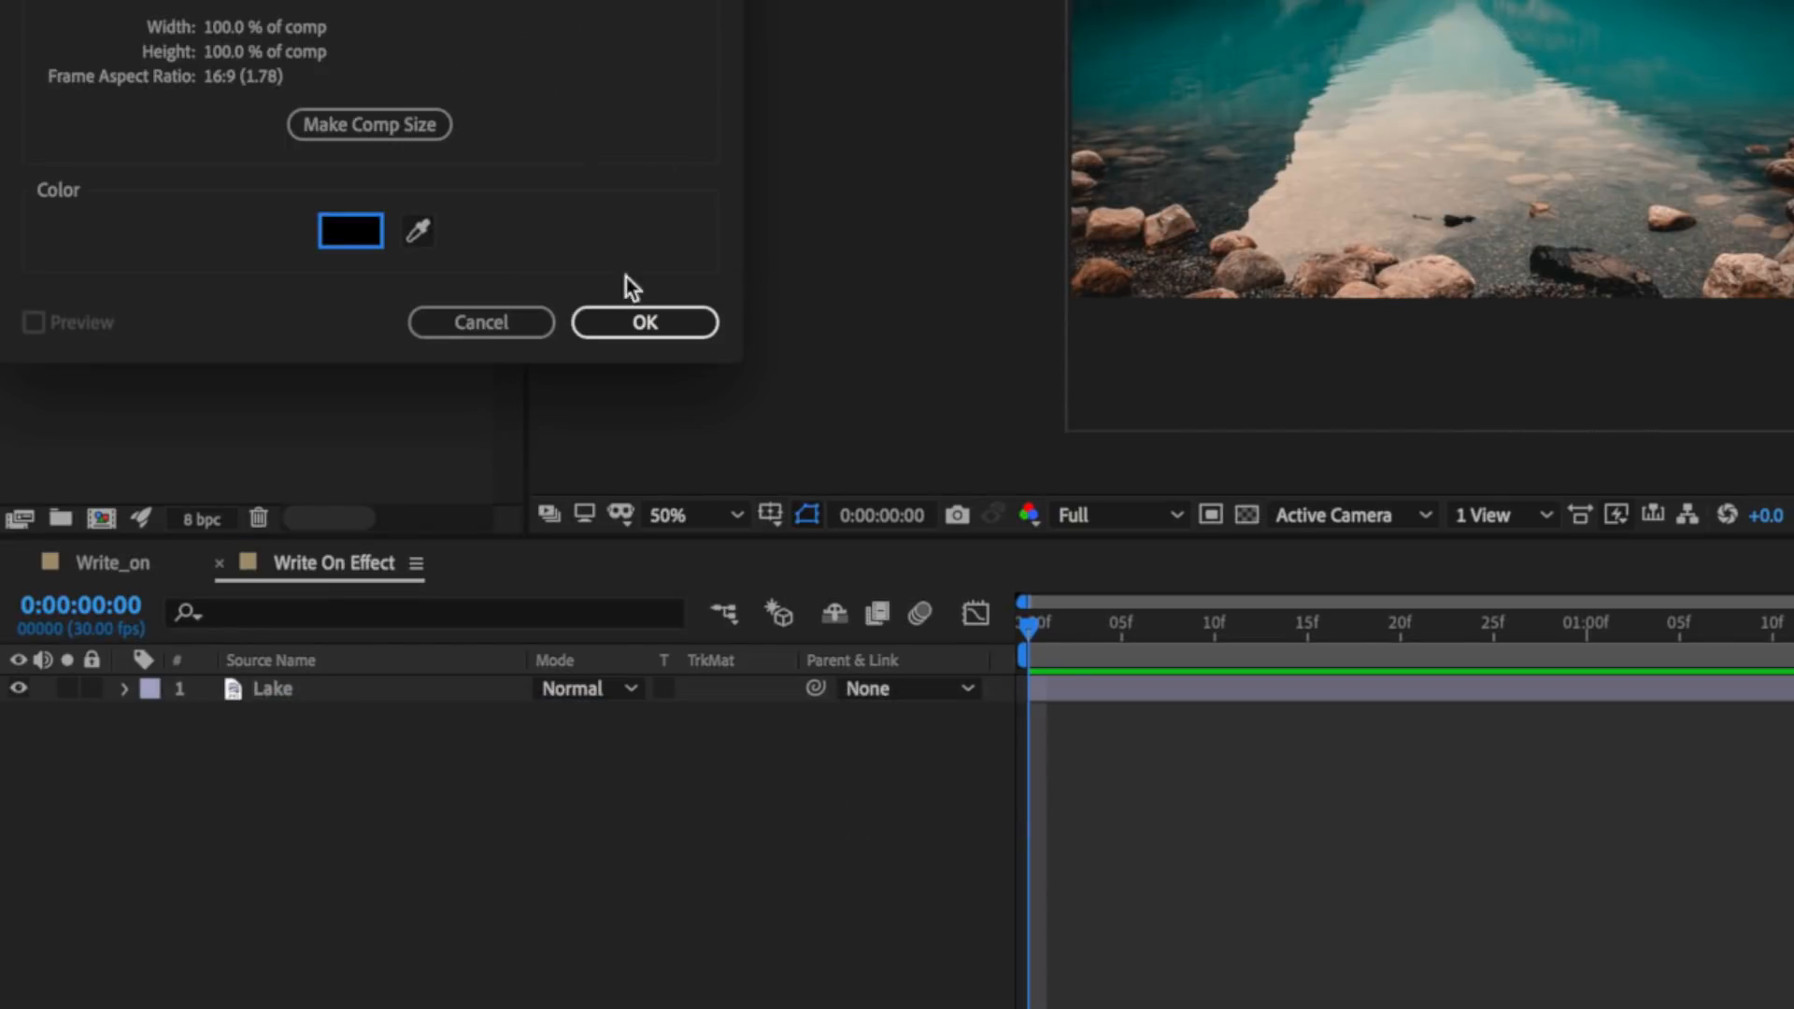
pyautogui.click(643, 321)
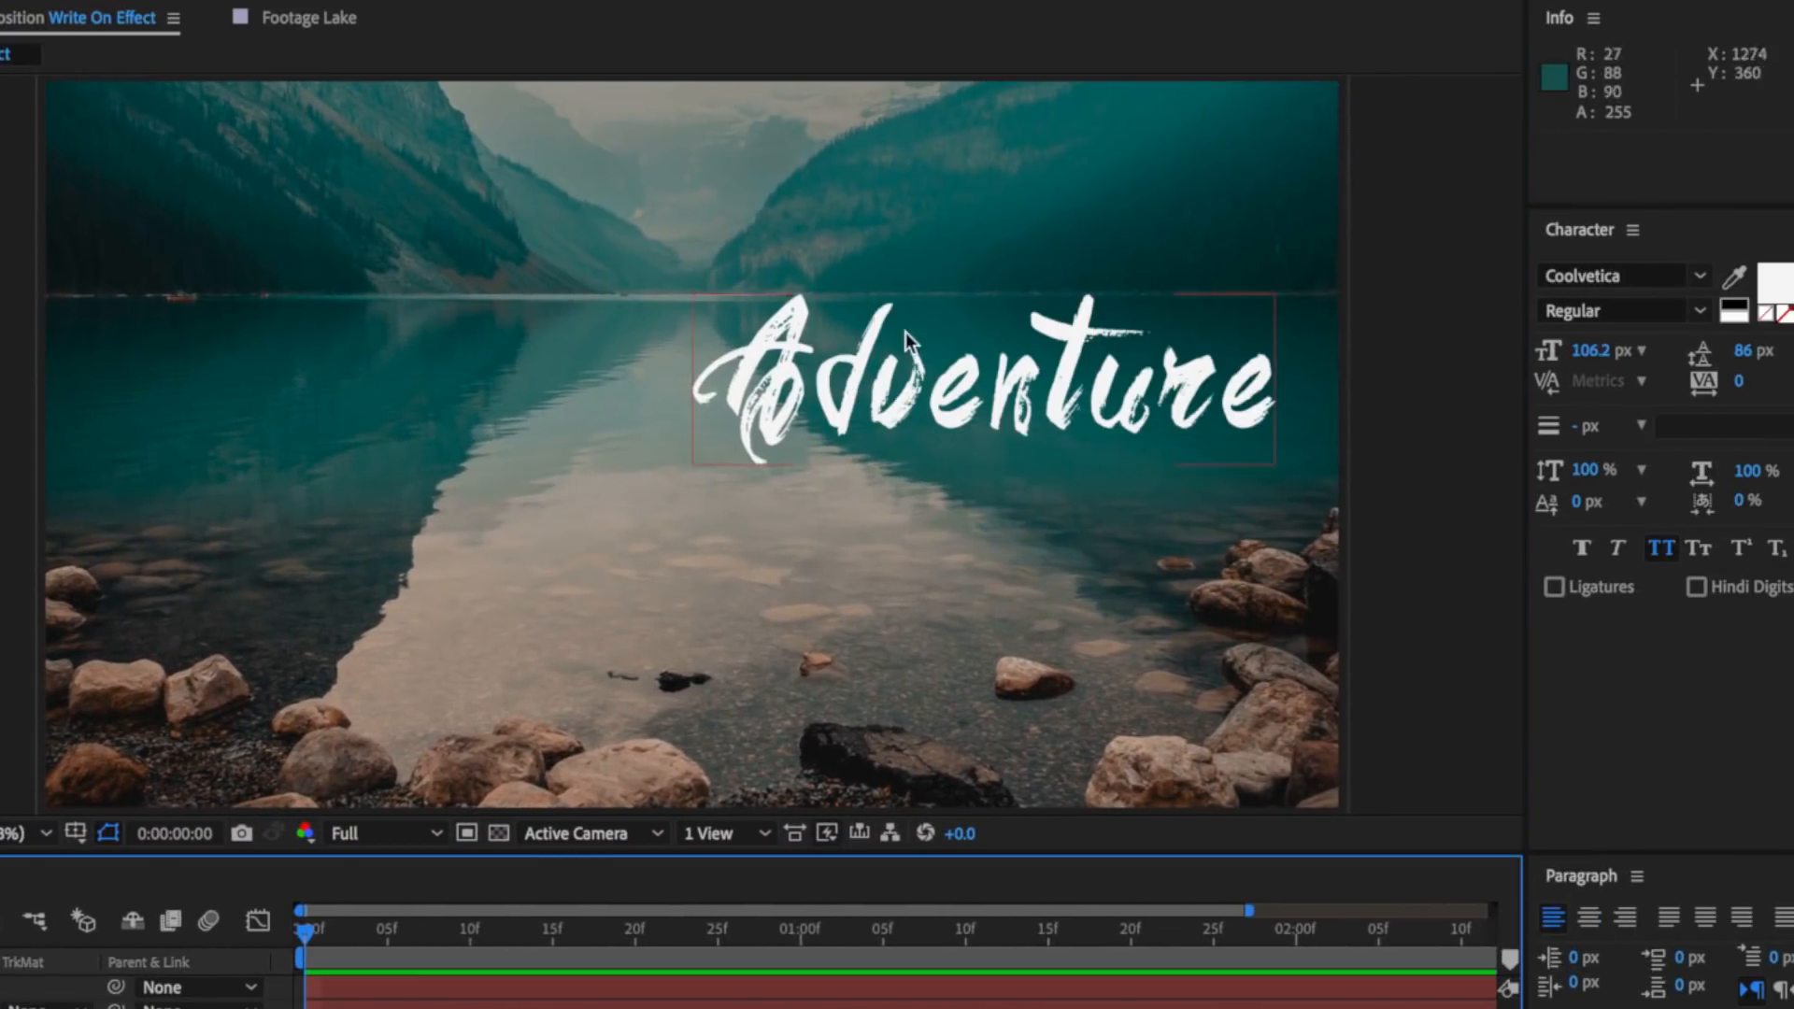
# Restyle the Adventure text in Art Brewery brush script, centred over the lake
pyautogui.click(1614, 274)
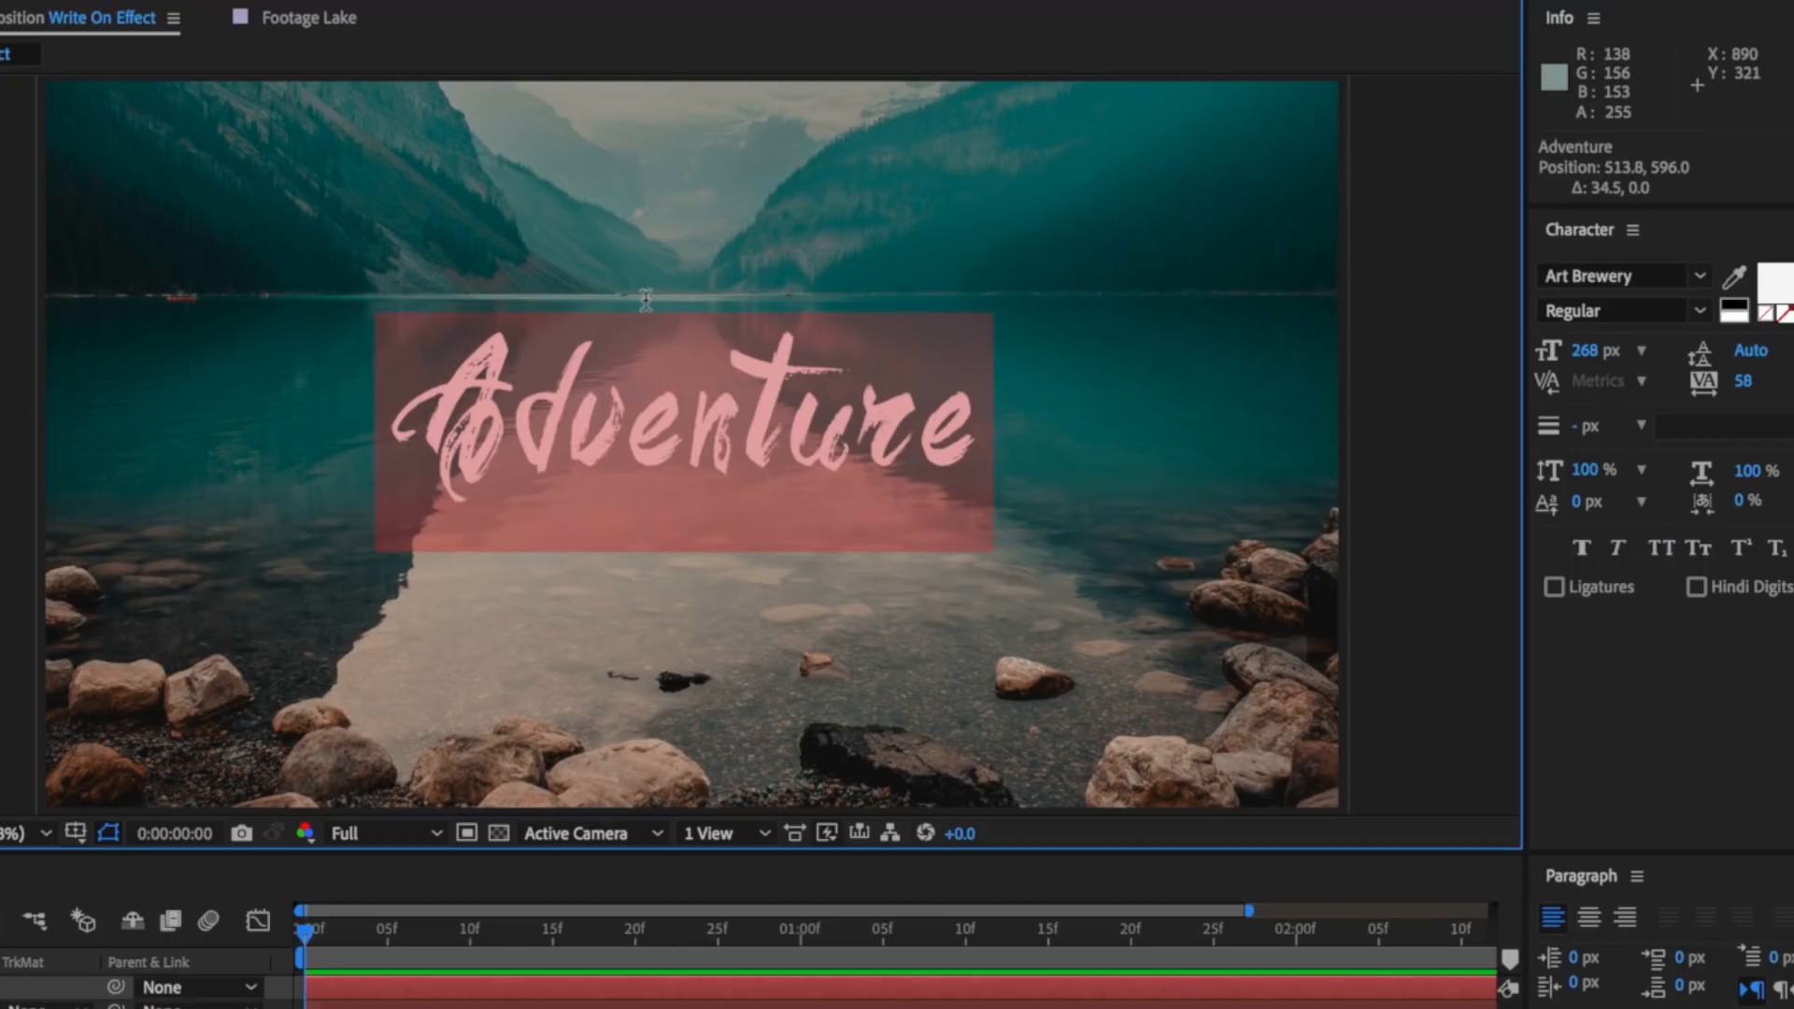
pyautogui.click(1594, 350)
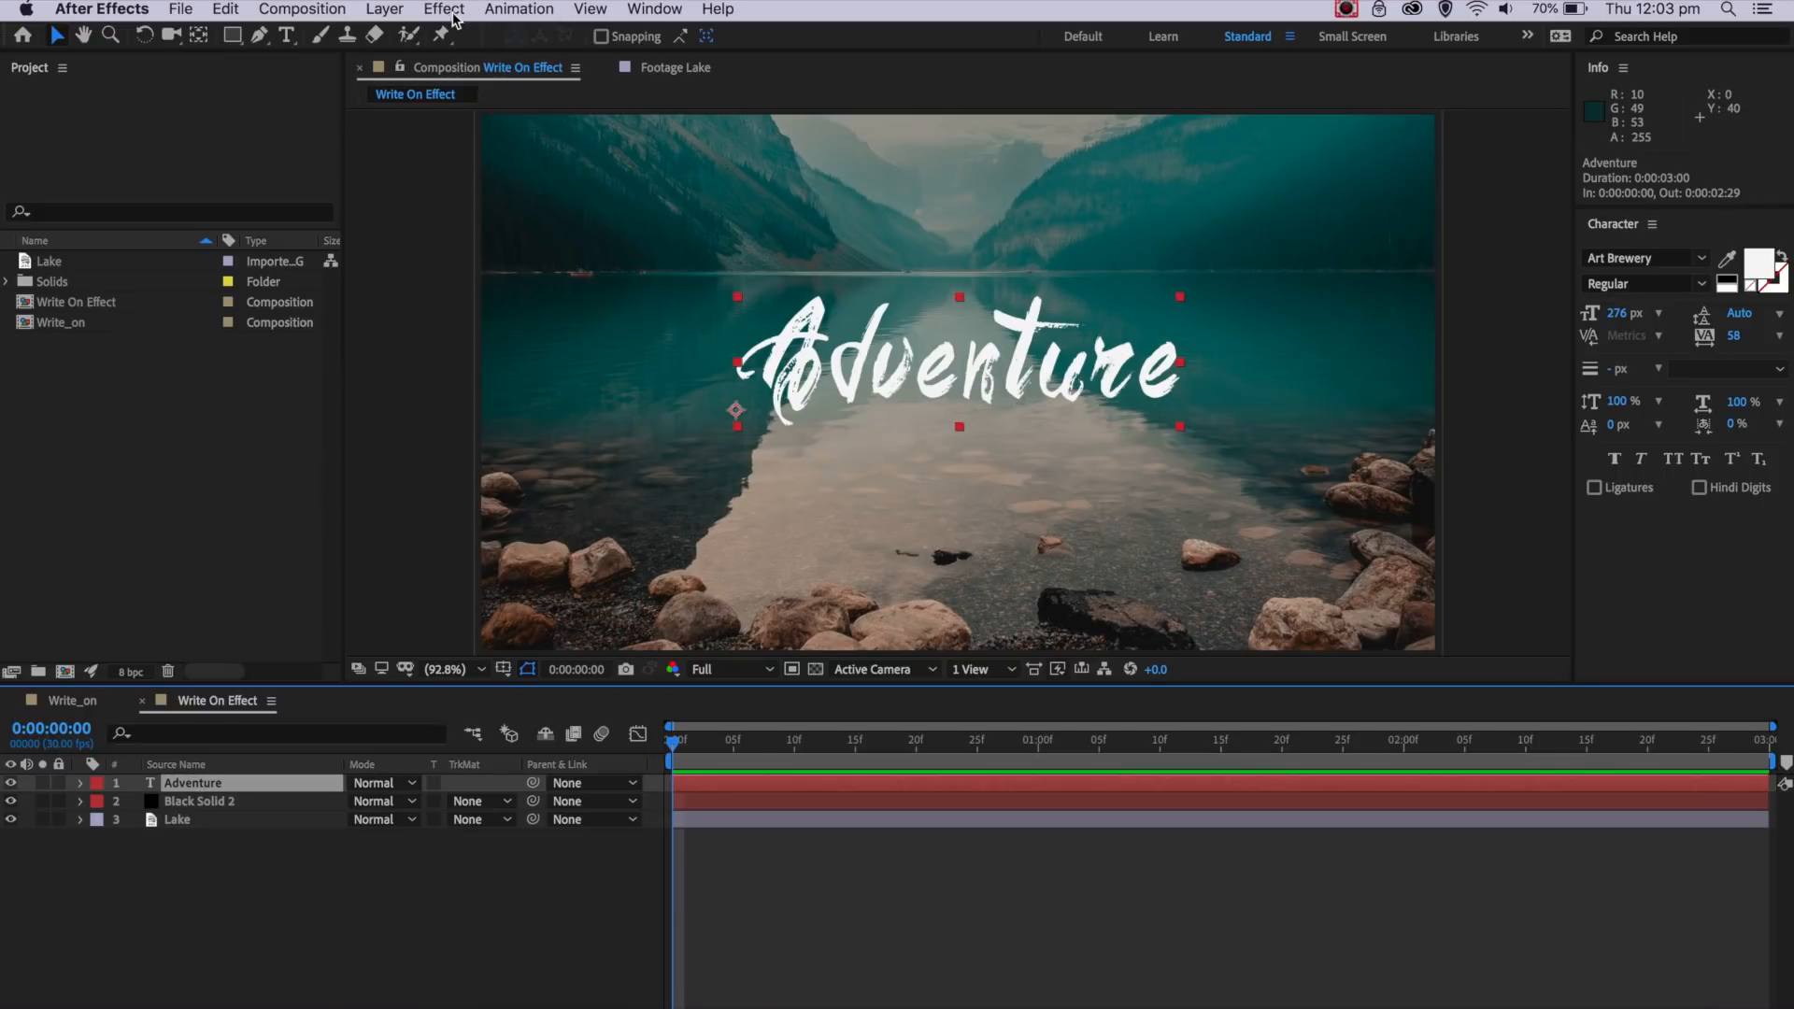
# Apply Generate > Write-on to Adventure with Paint Style set to Reveal Original Image
pyautogui.click(444, 10)
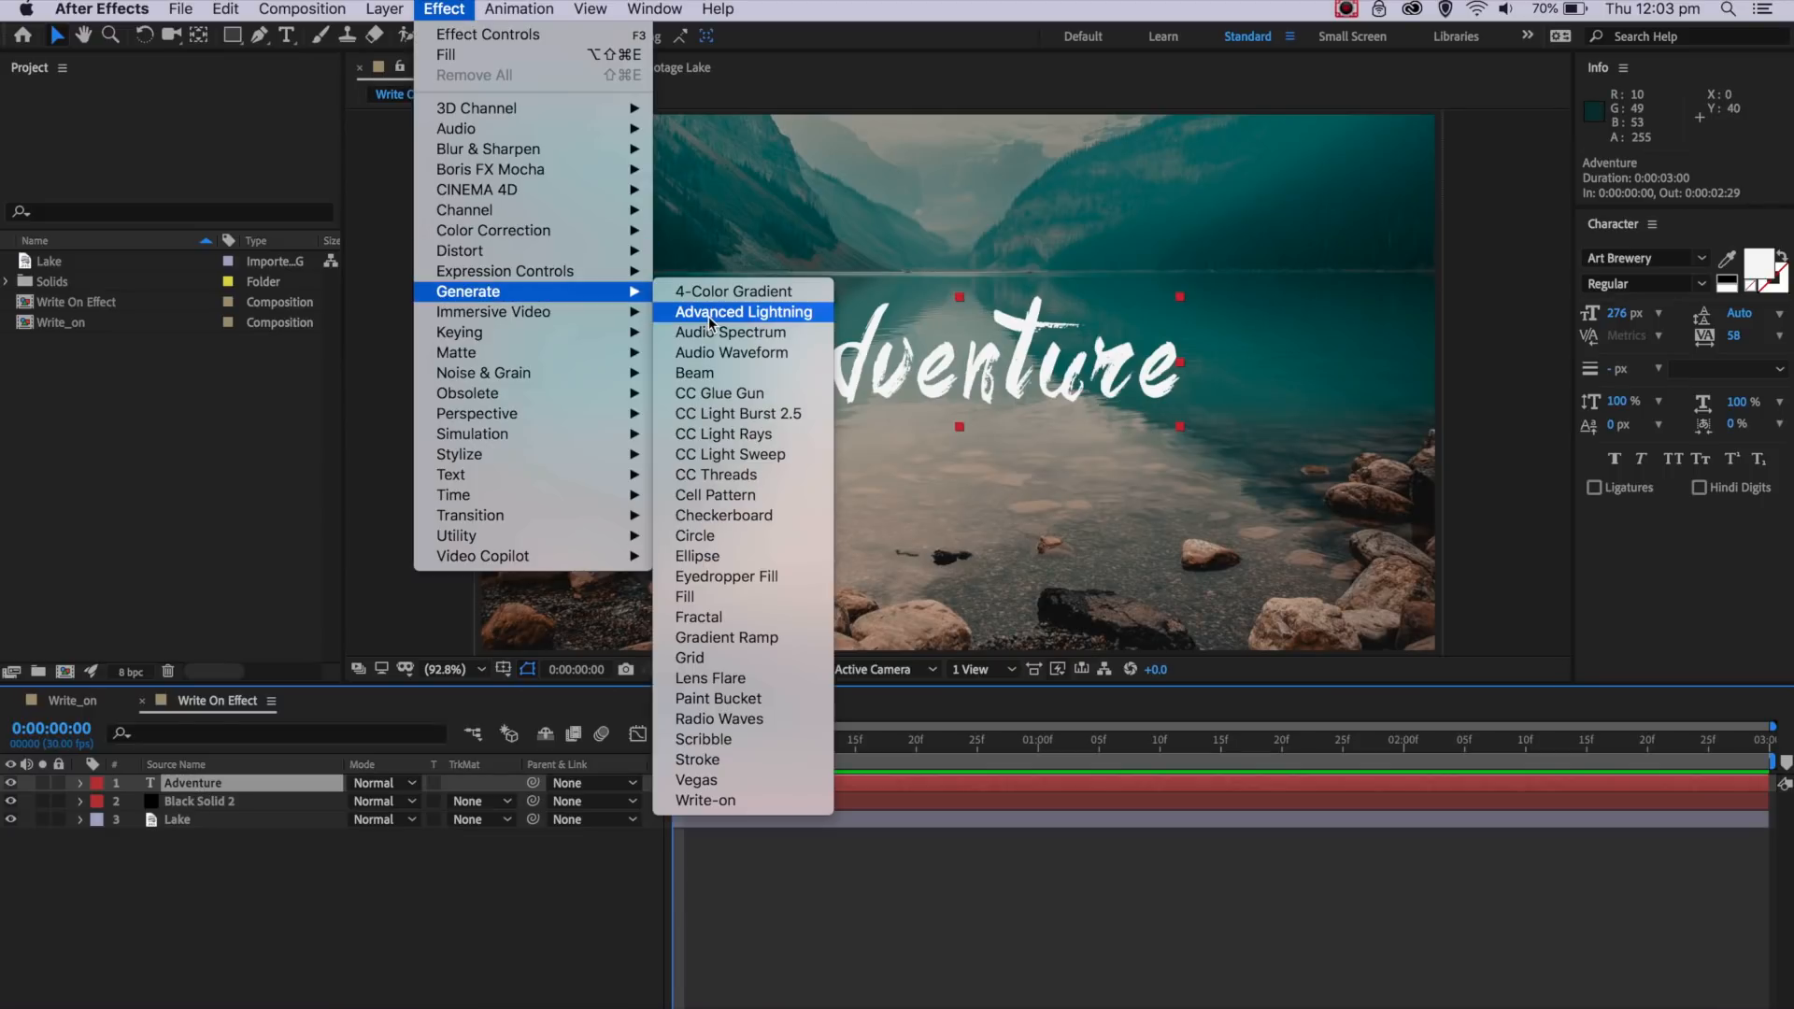
pyautogui.moveTo(705, 800)
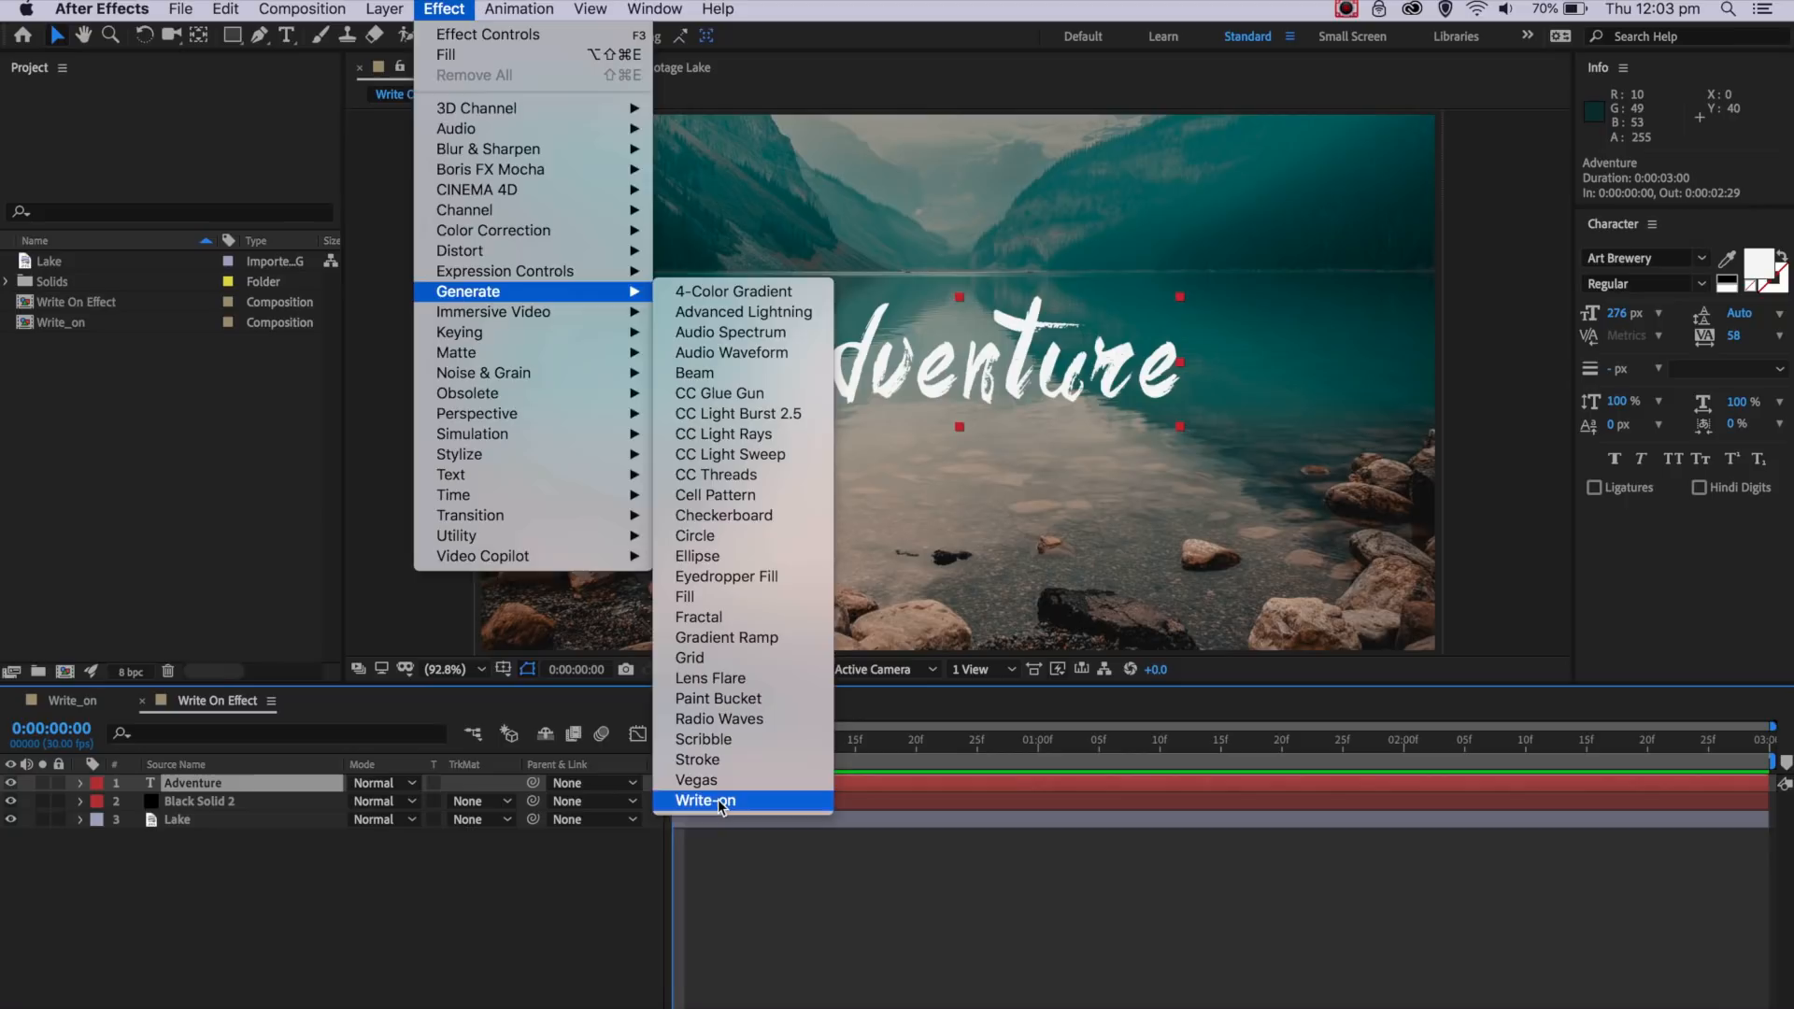
pyautogui.click(703, 800)
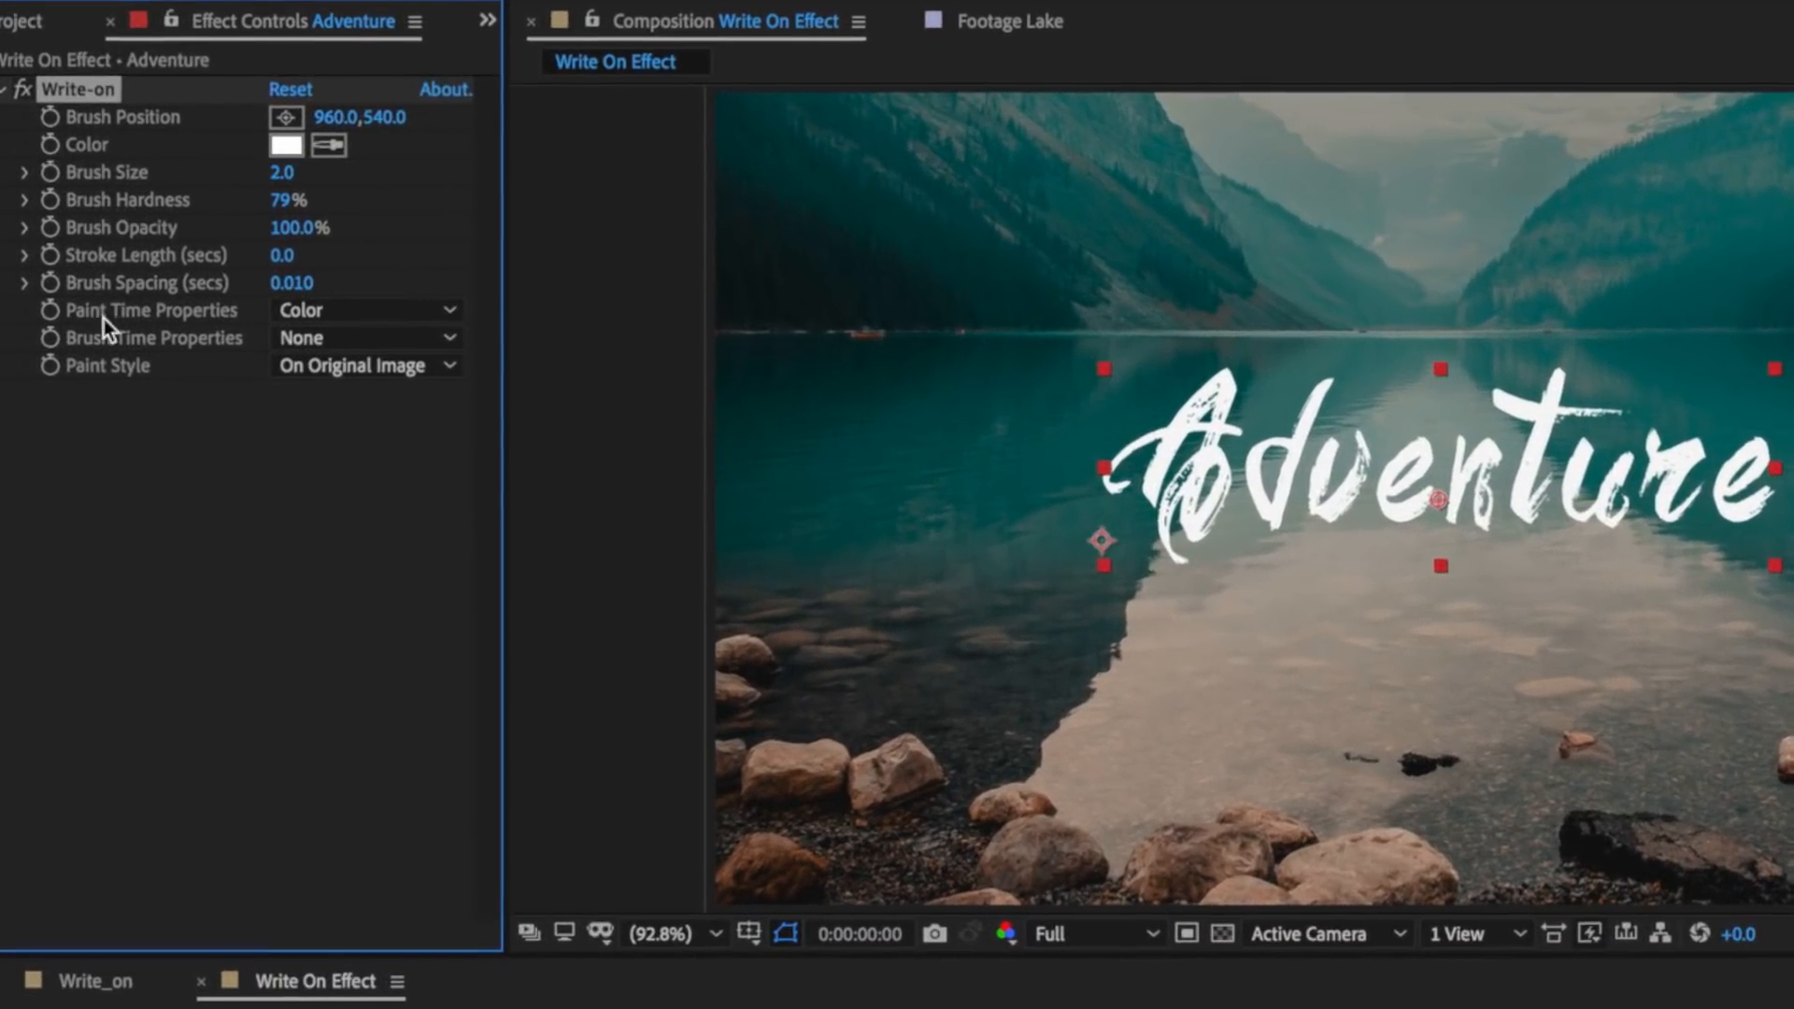
pyautogui.click(364, 365)
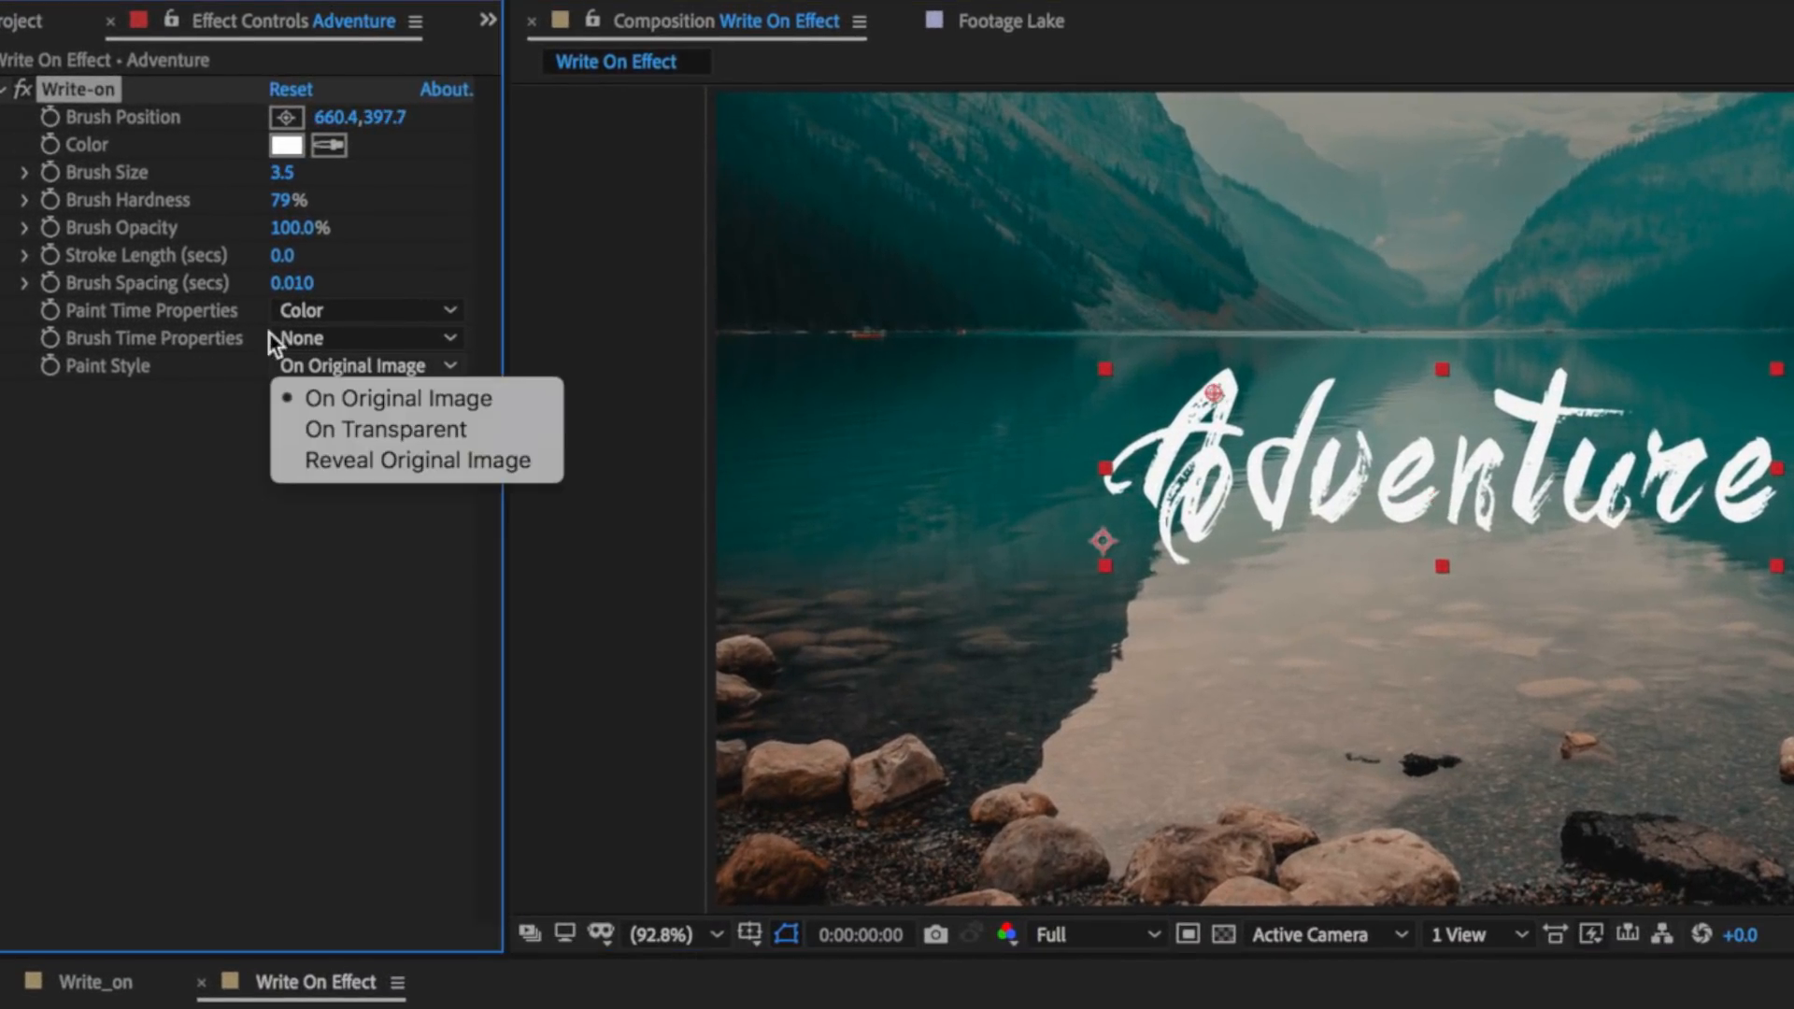
pyautogui.click(419, 460)
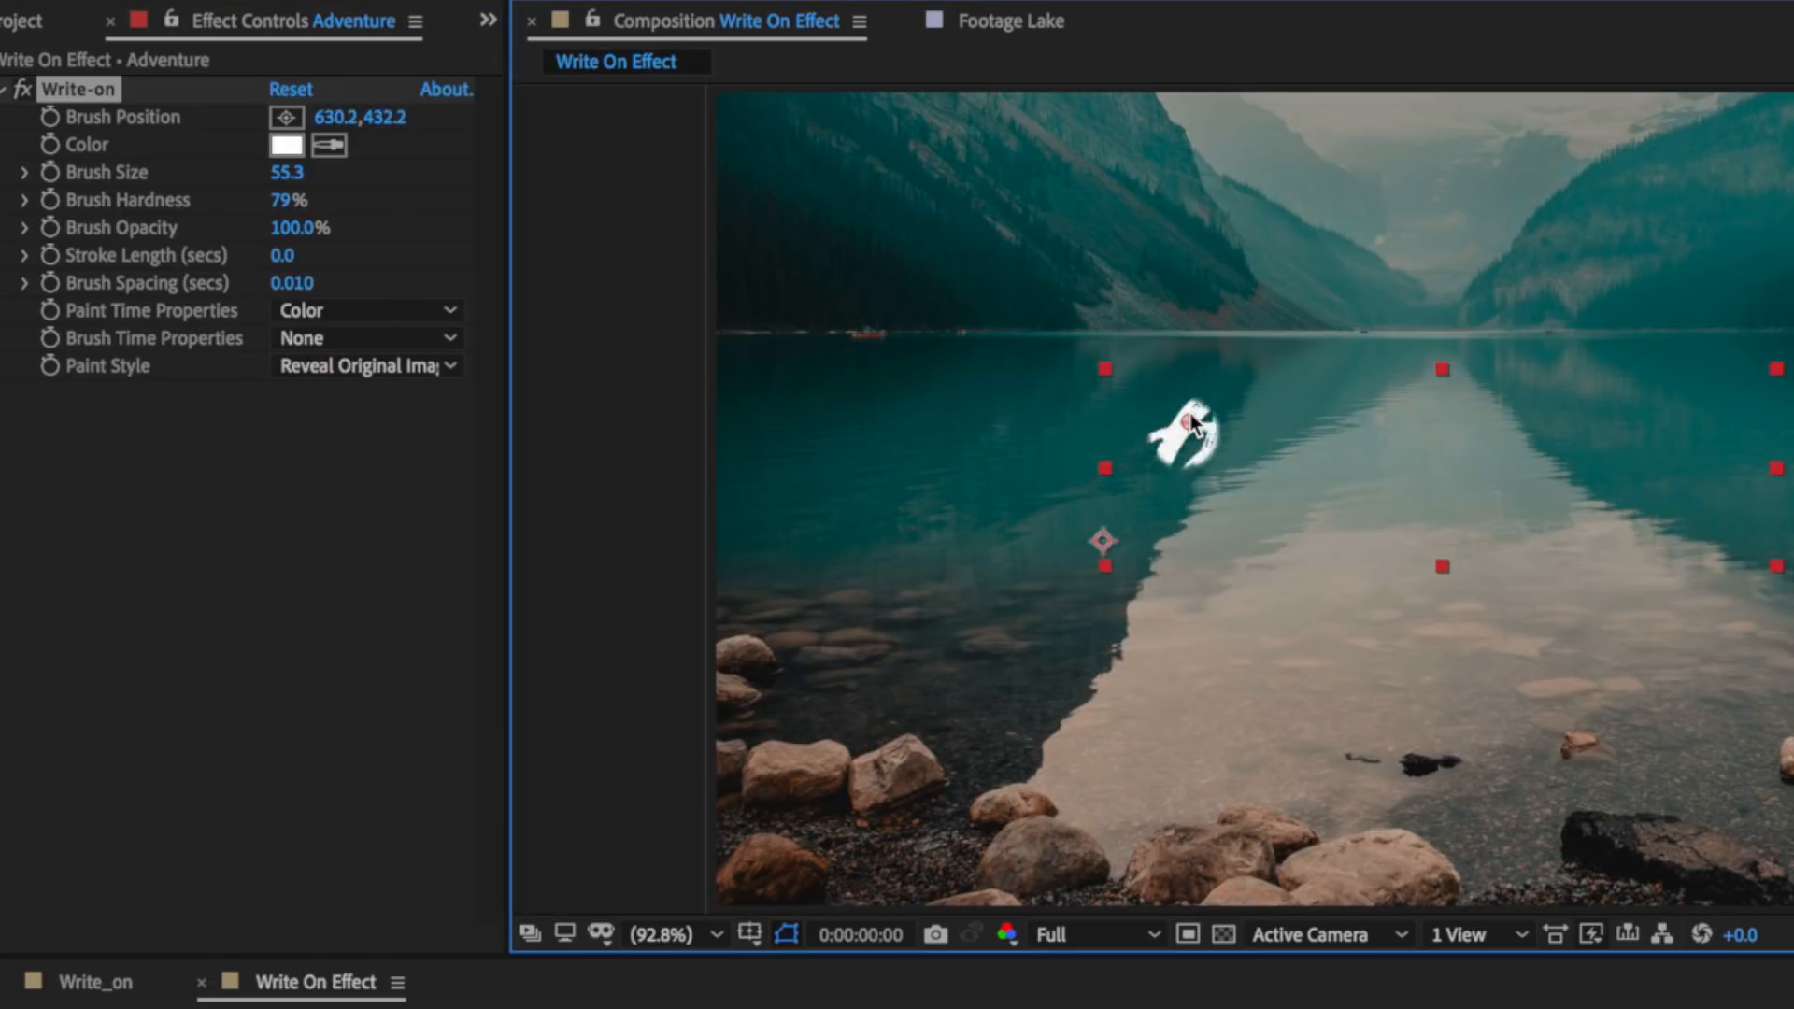
pyautogui.moveTo(1190, 429); pyautogui.dragTo(1184, 423)
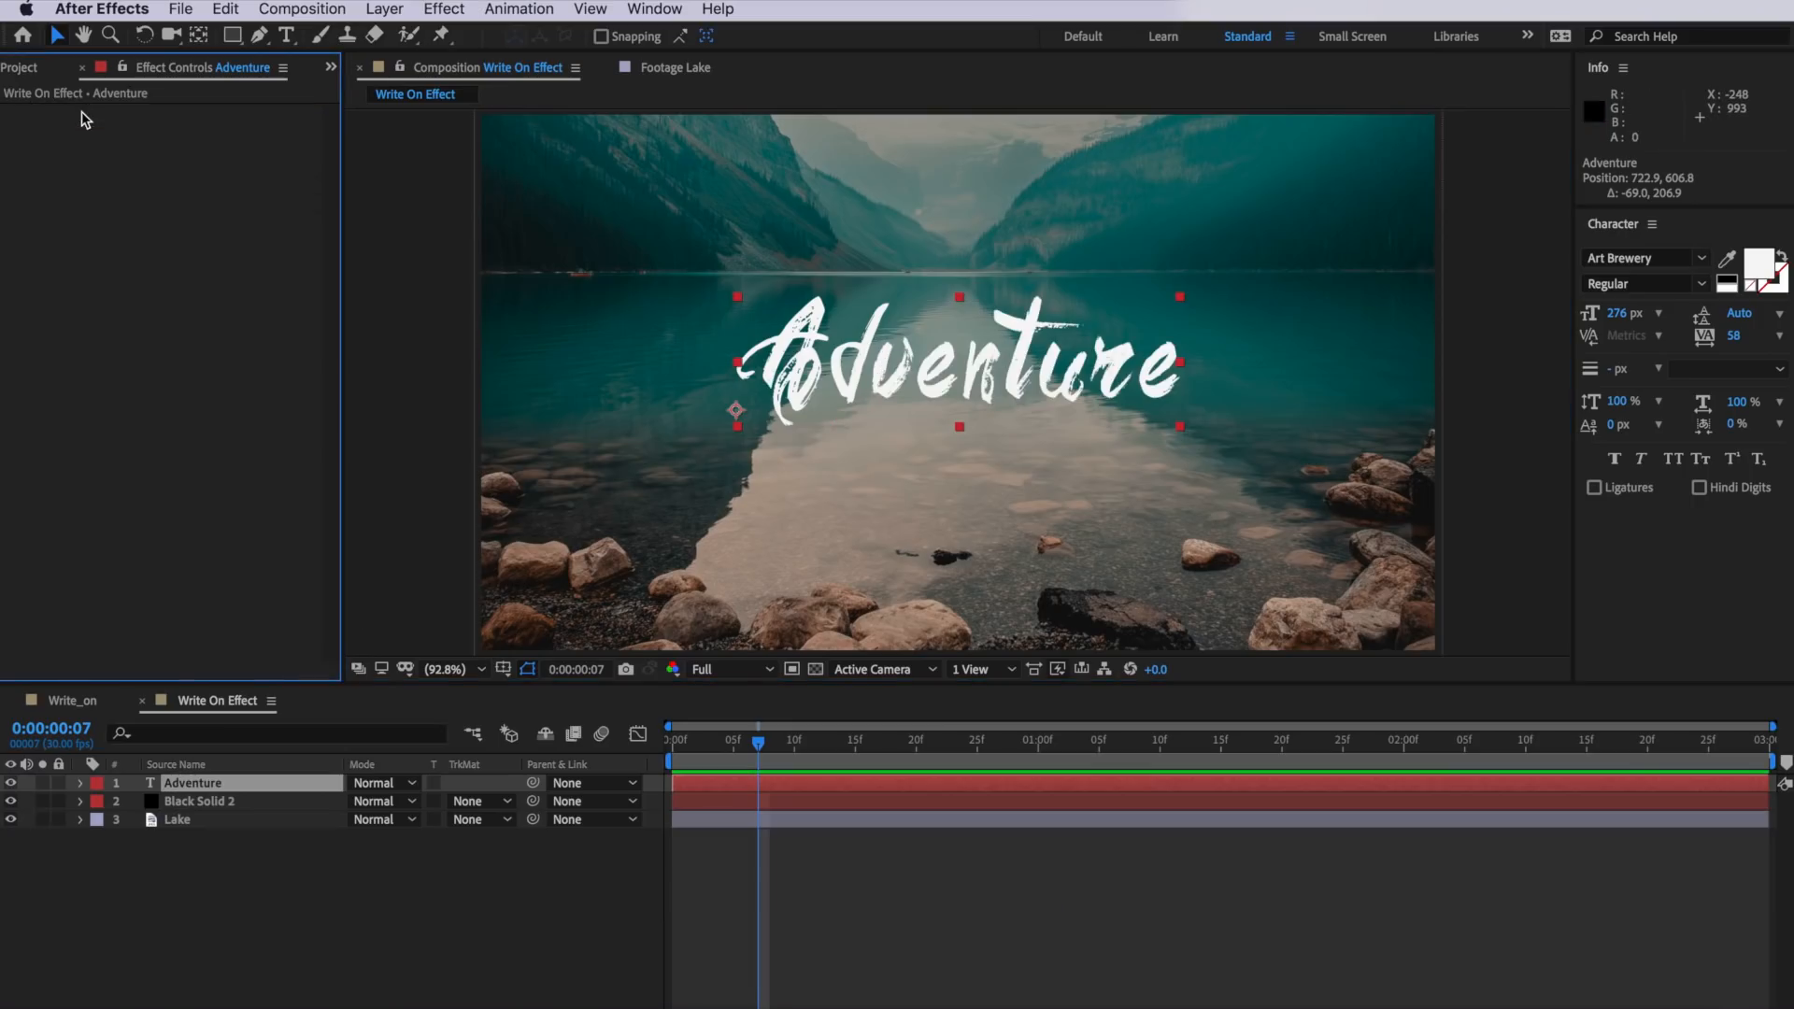
# Draw an open Pen-tool mask tracing the Adventure lettering, starting at the A
pyautogui.click(258, 35)
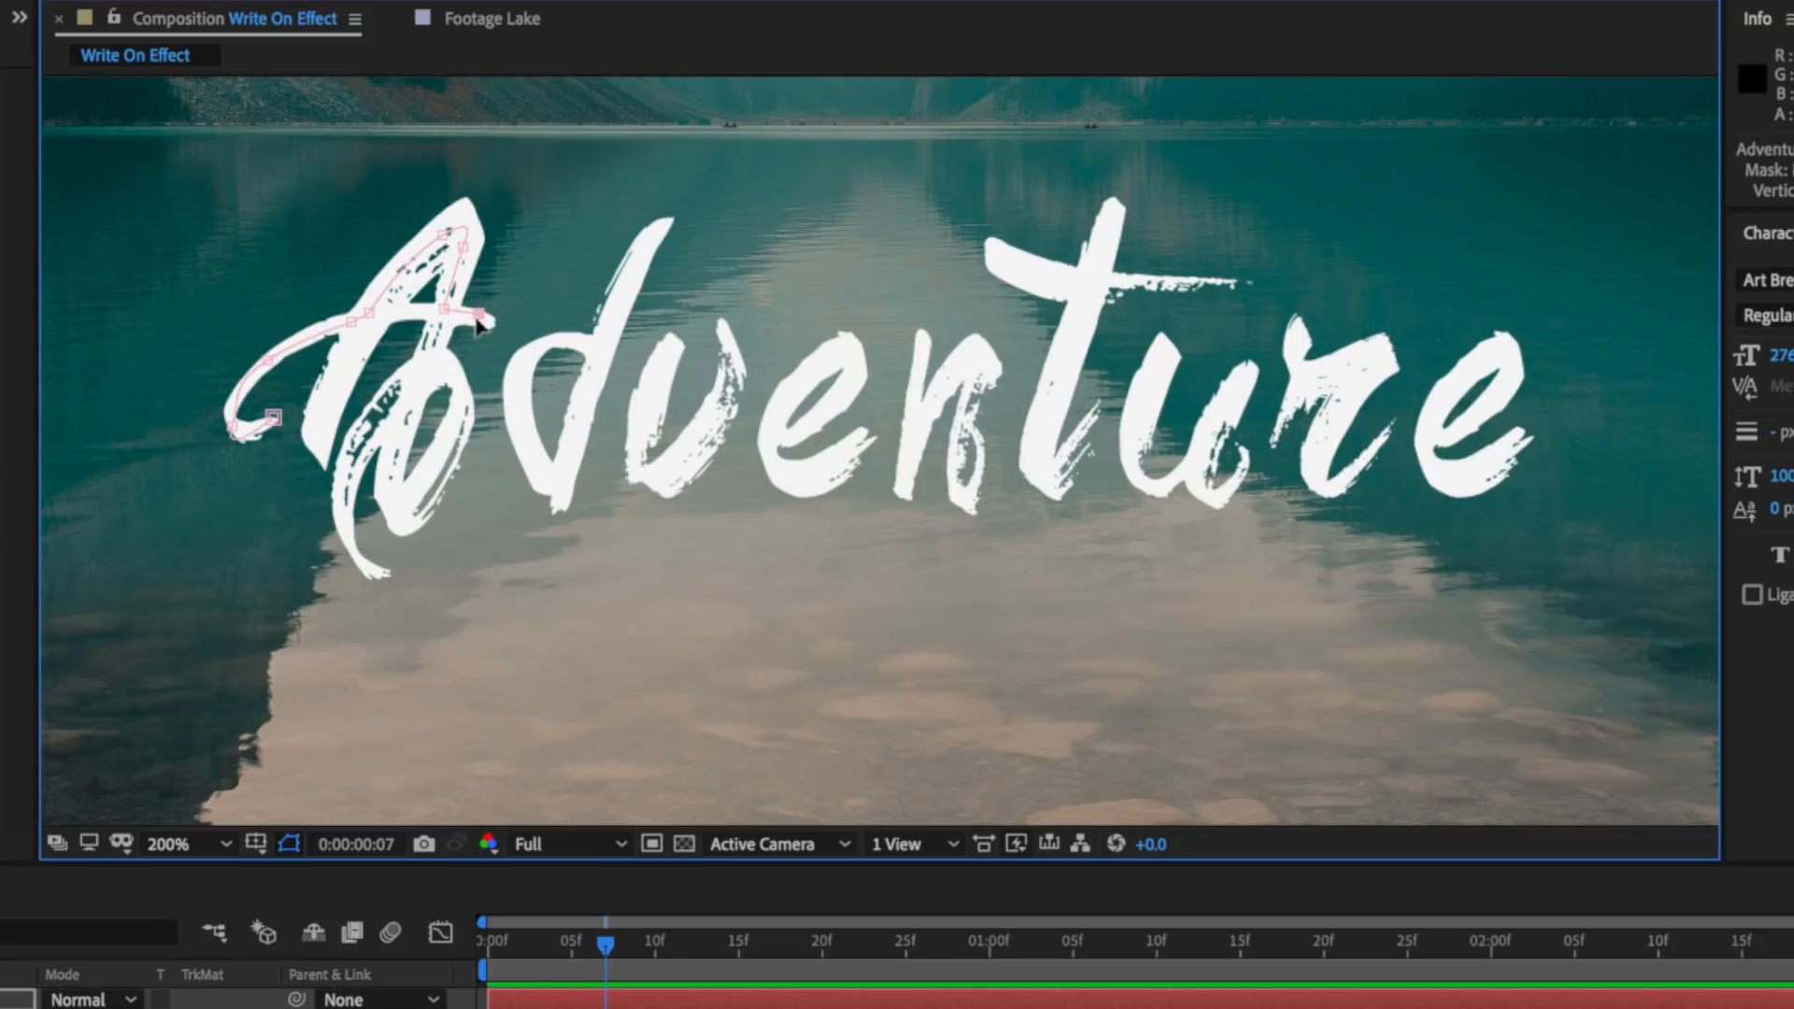
pyautogui.moveTo(480, 320); pyautogui.dragTo(320, 480)
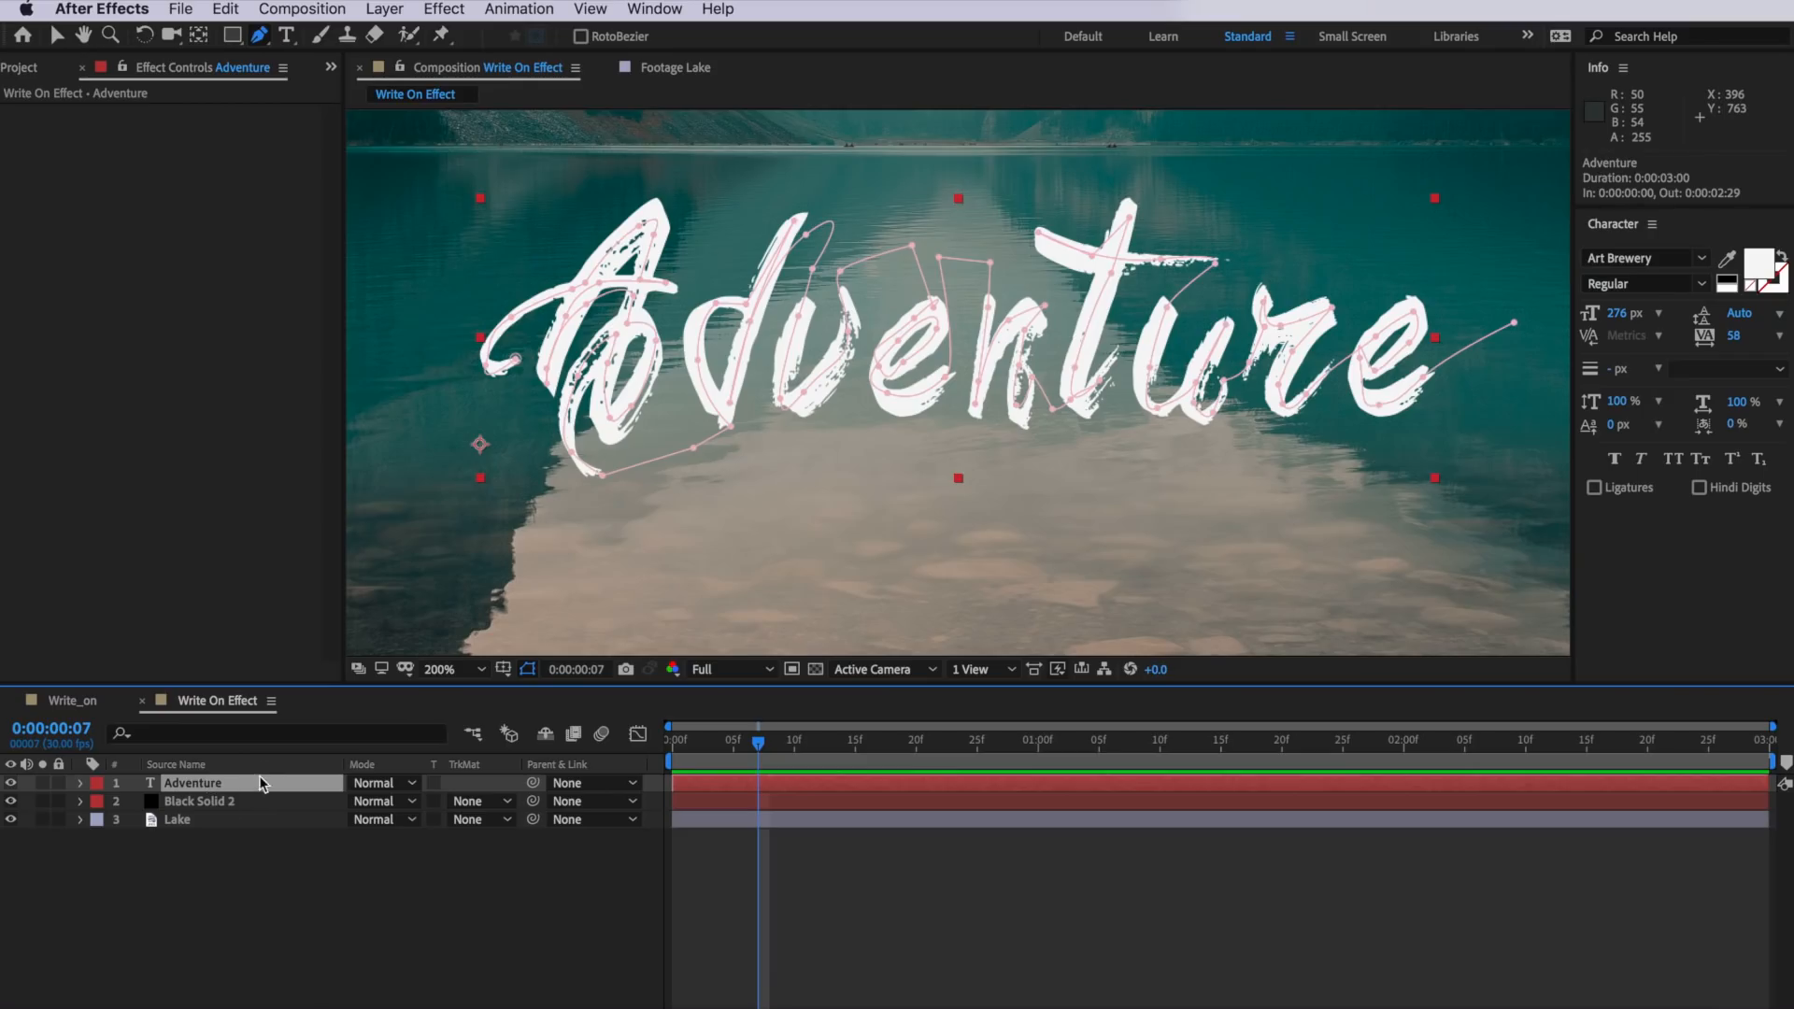
# Apply the Generate > Stroke effect to the Adventure layer
pyautogui.click(444, 10)
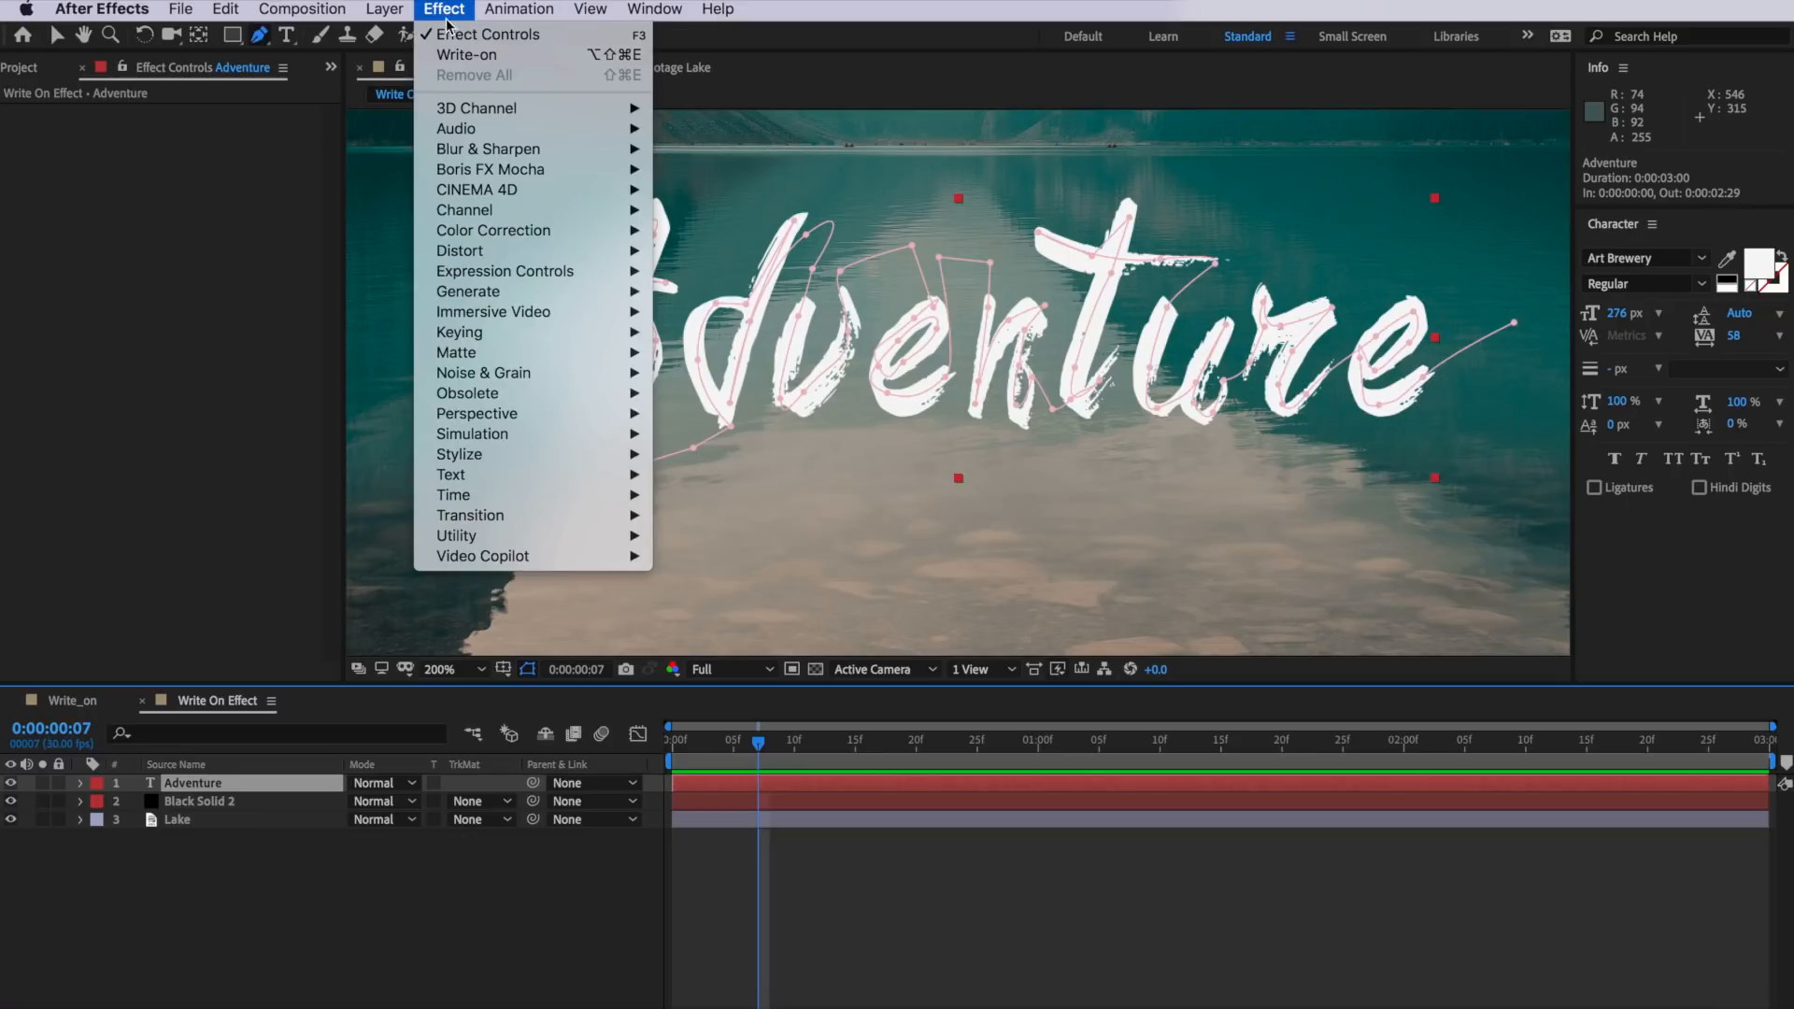
pyautogui.moveTo(469, 291)
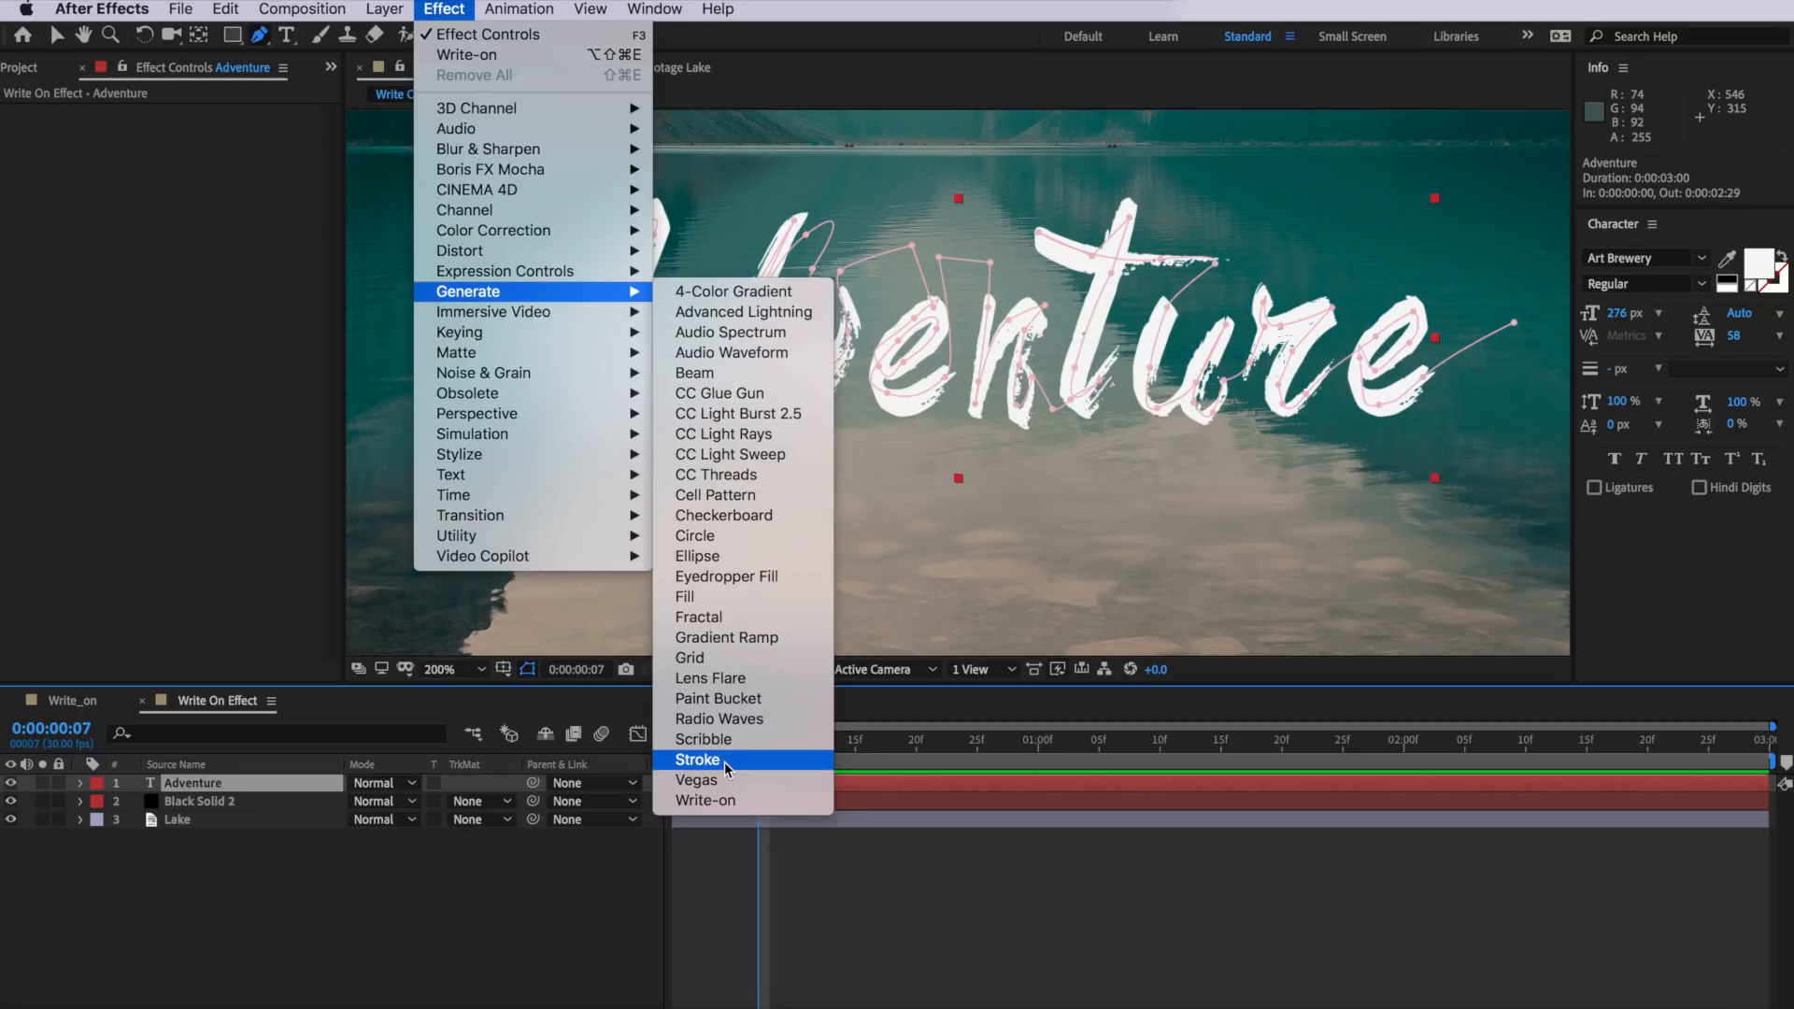
pyautogui.click(697, 760)
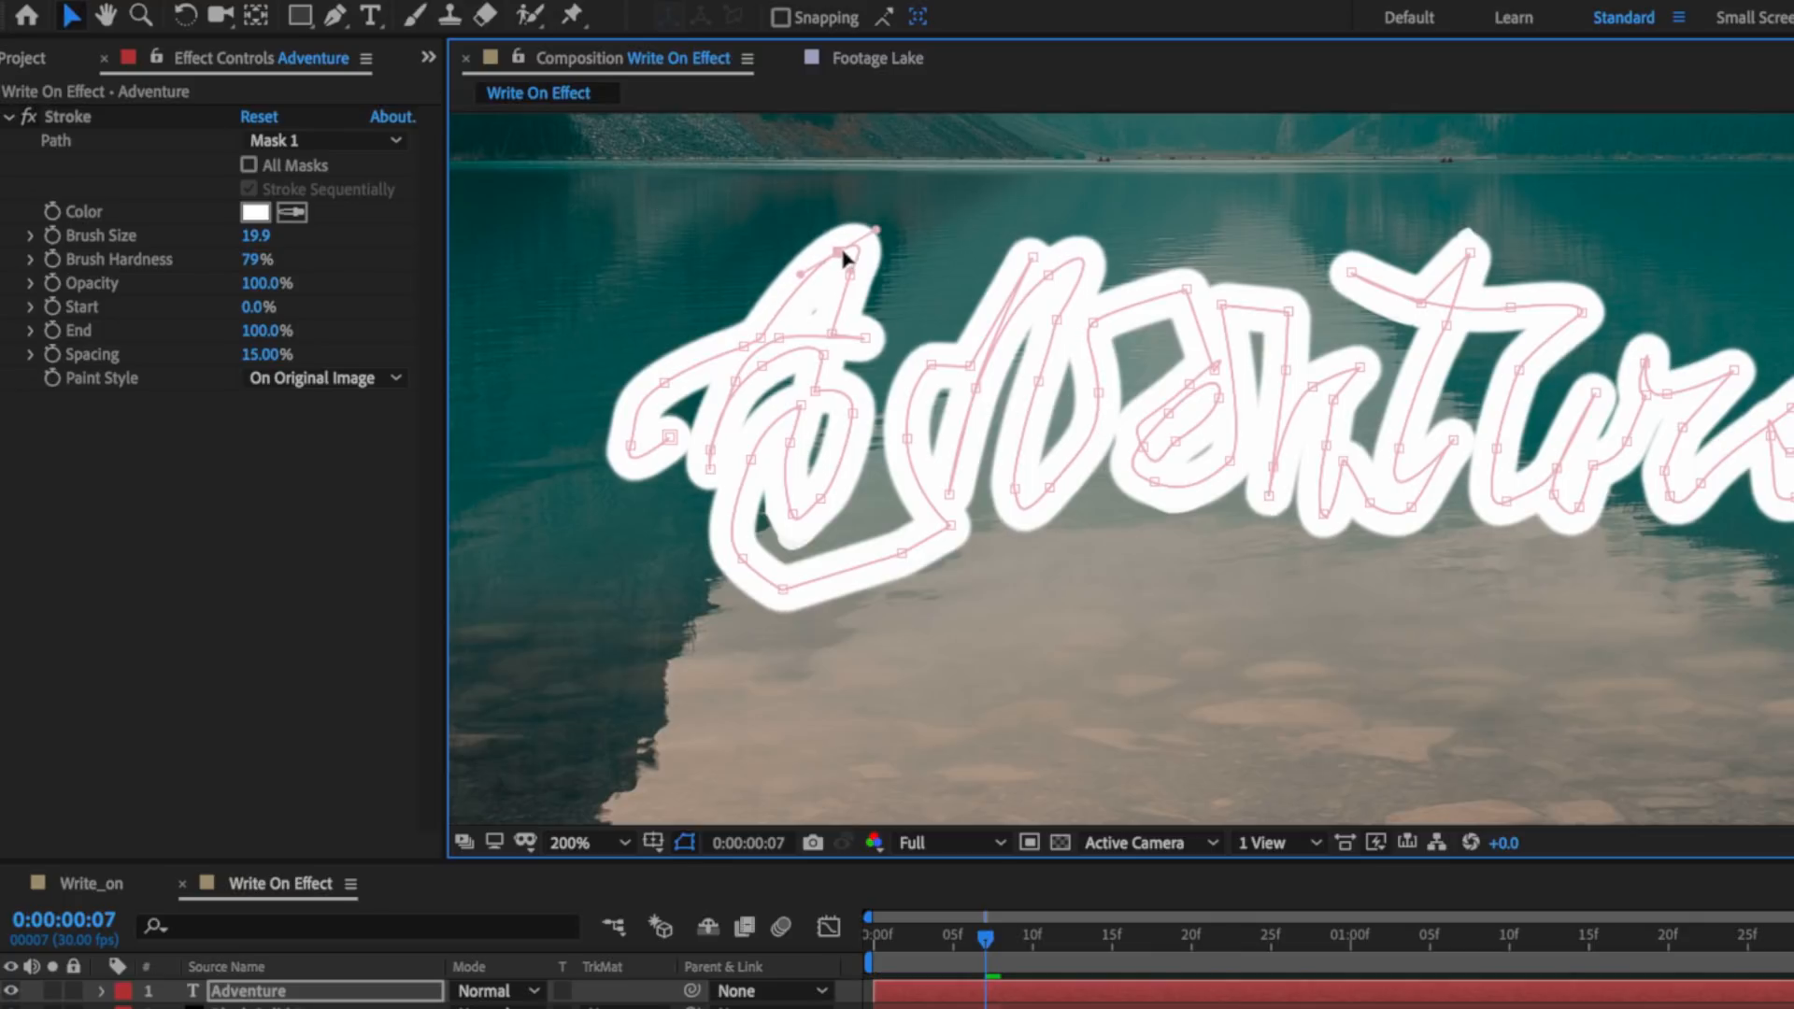
# Set Stroke to Reveal Original Image, with Spacing 0% and Brush Hardness 86%
pyautogui.click(324, 377)
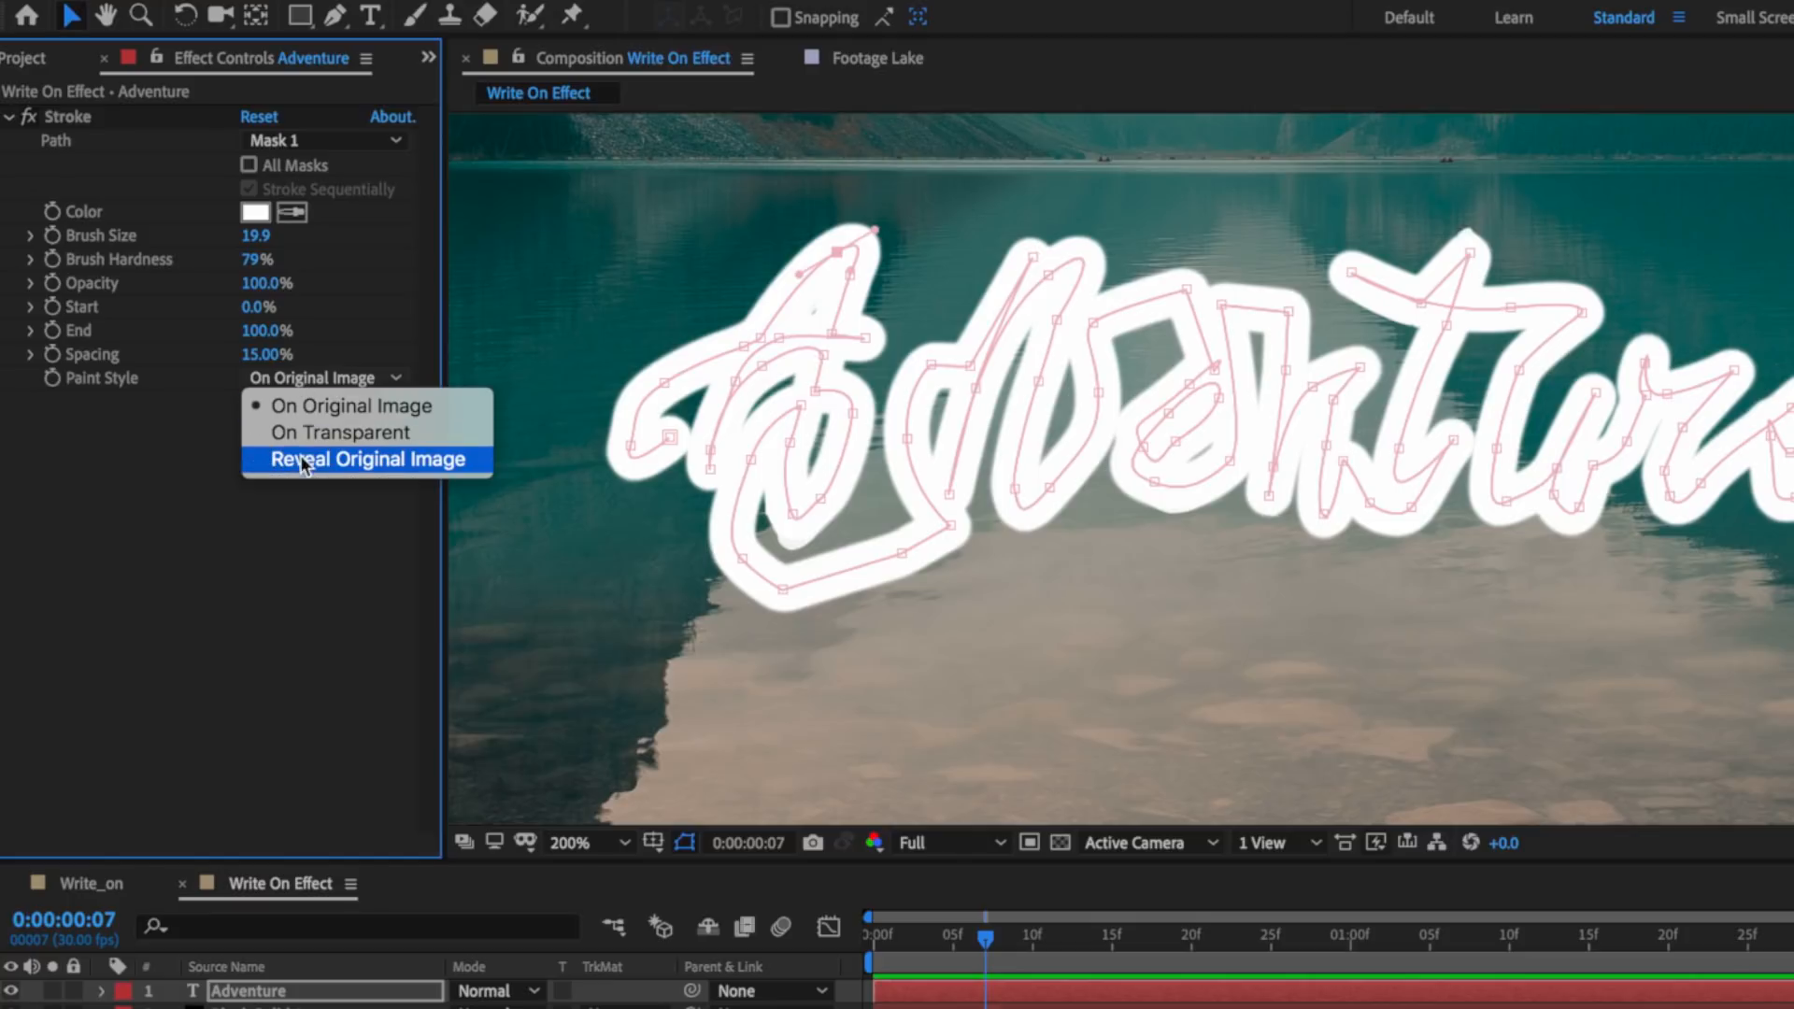
pyautogui.click(366, 459)
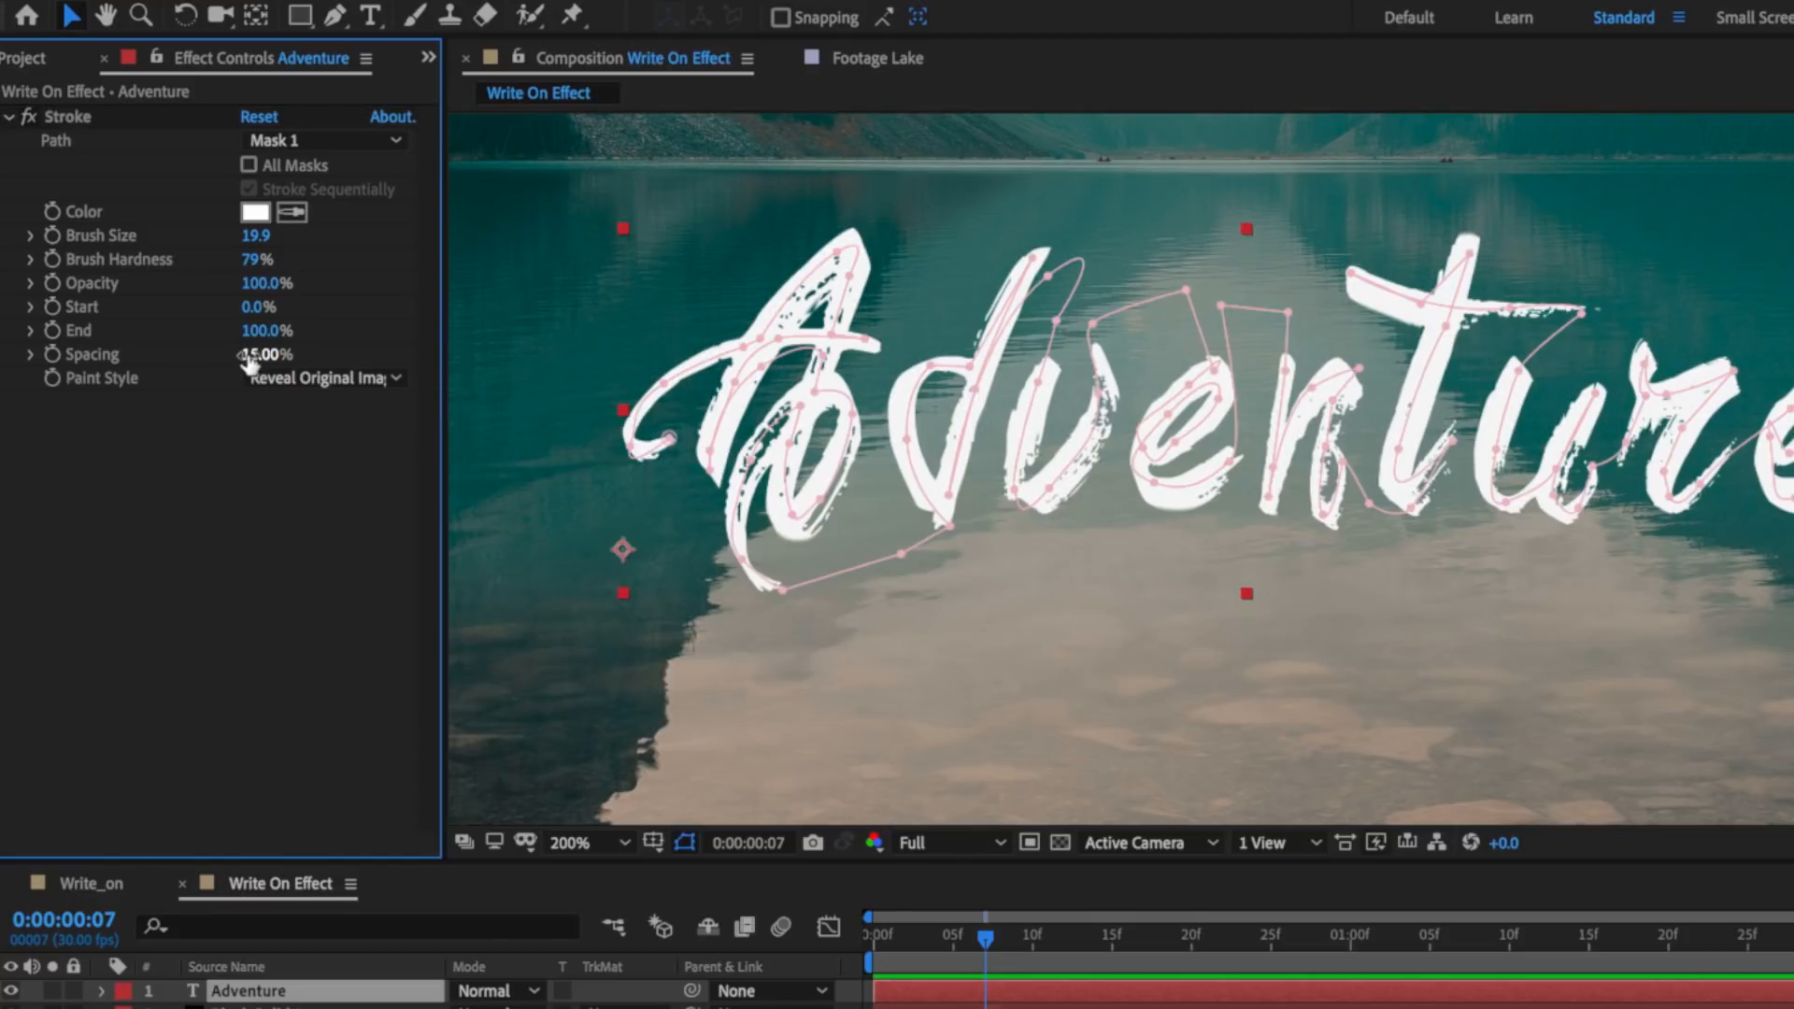
pyautogui.moveTo(264, 354); pyautogui.dragTo(240, 354)
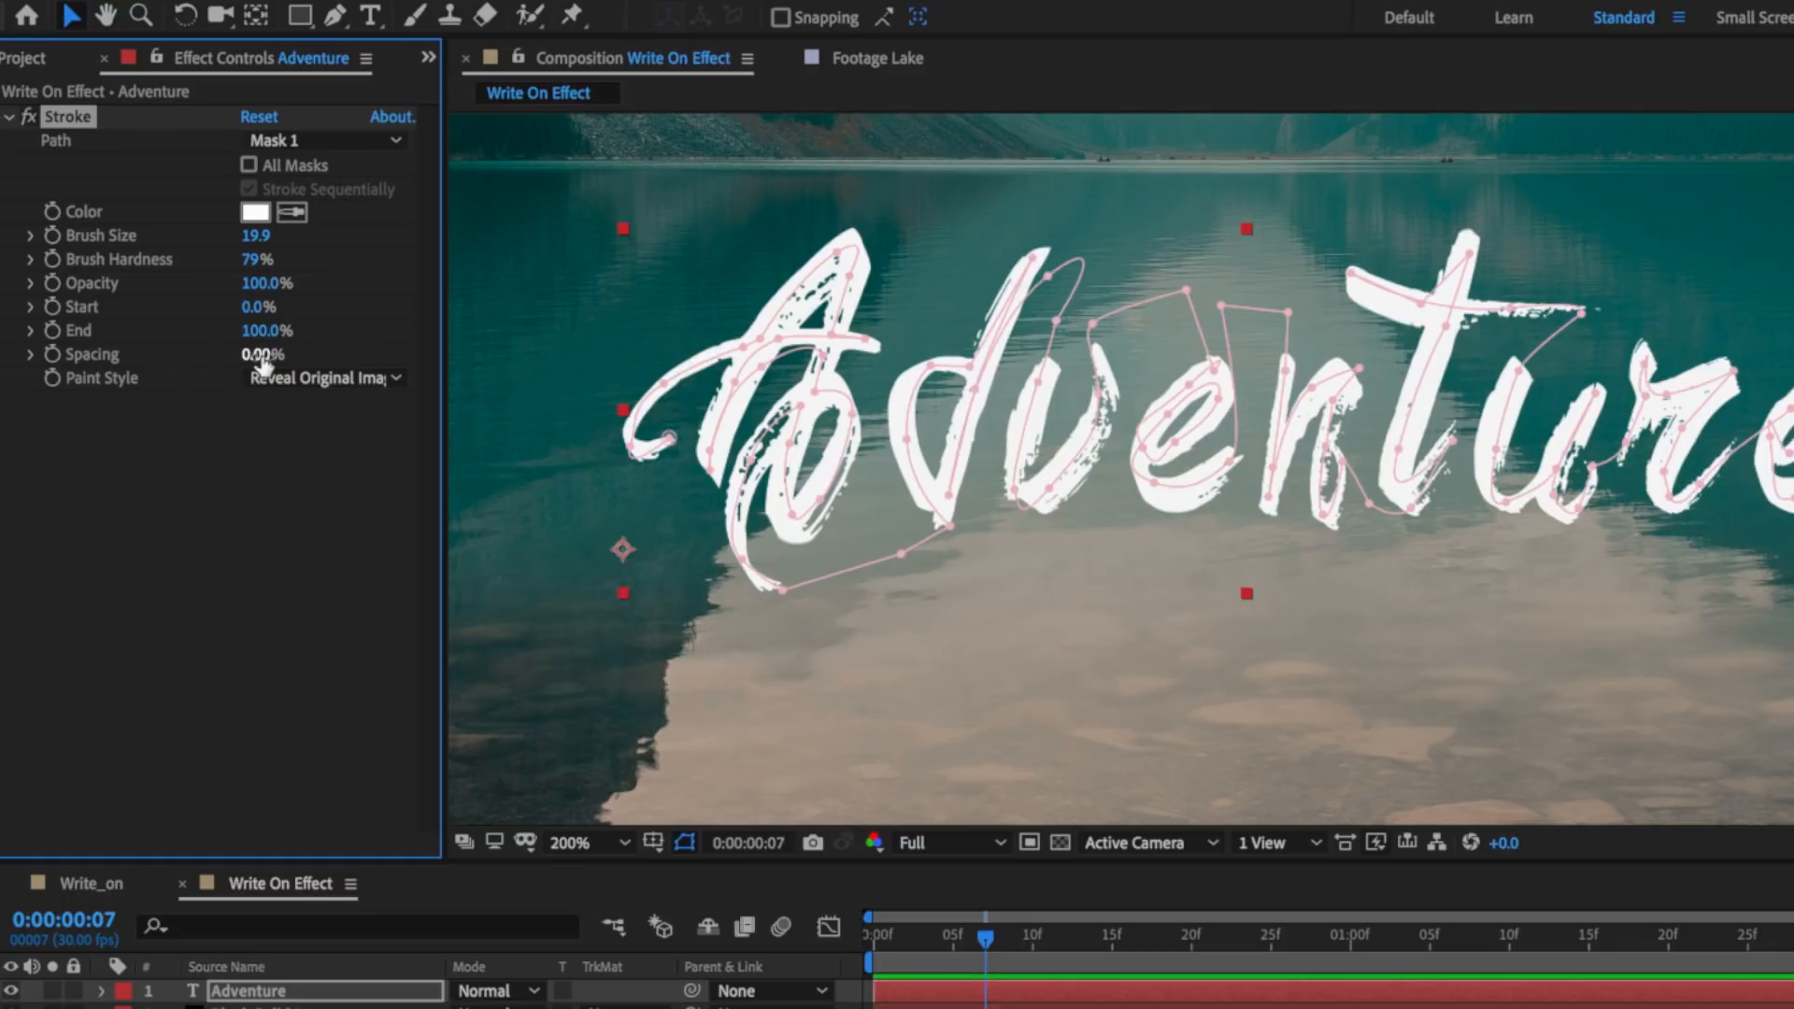
pyautogui.moveTo(258, 259); pyautogui.dragTo(298, 259)
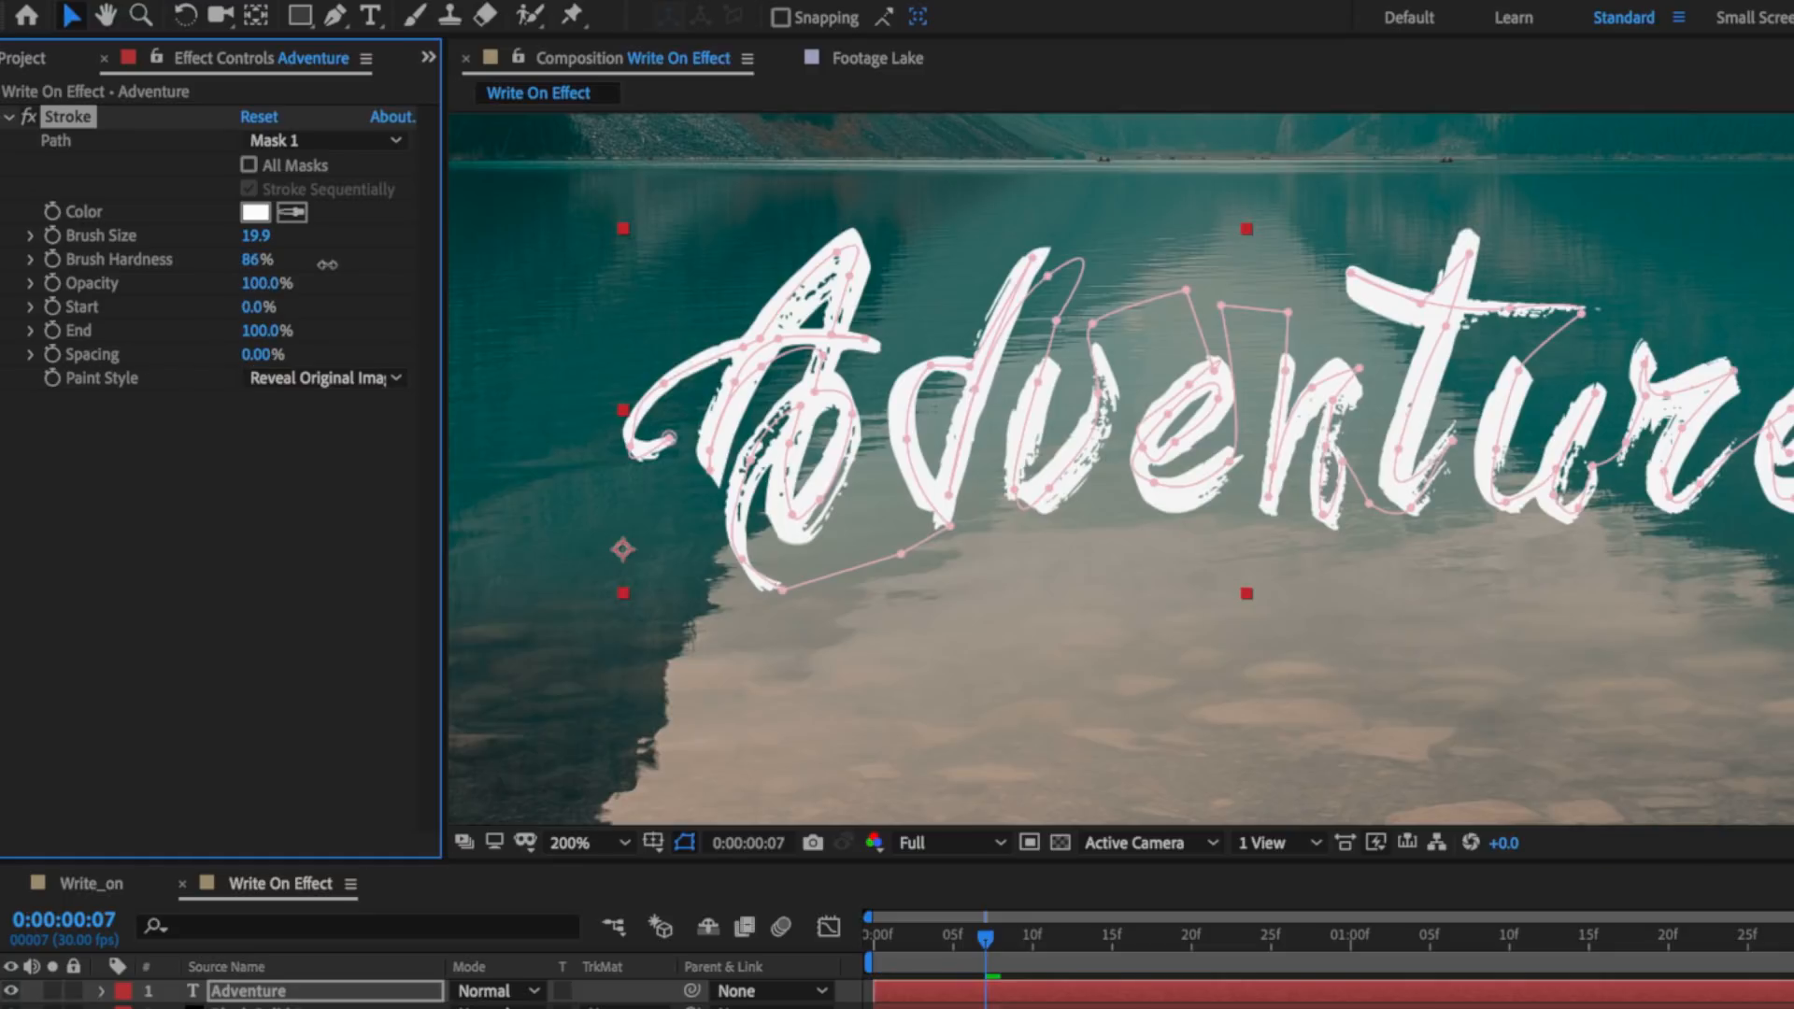
pyautogui.moveTo(264, 259); pyautogui.dragTo(284, 259)
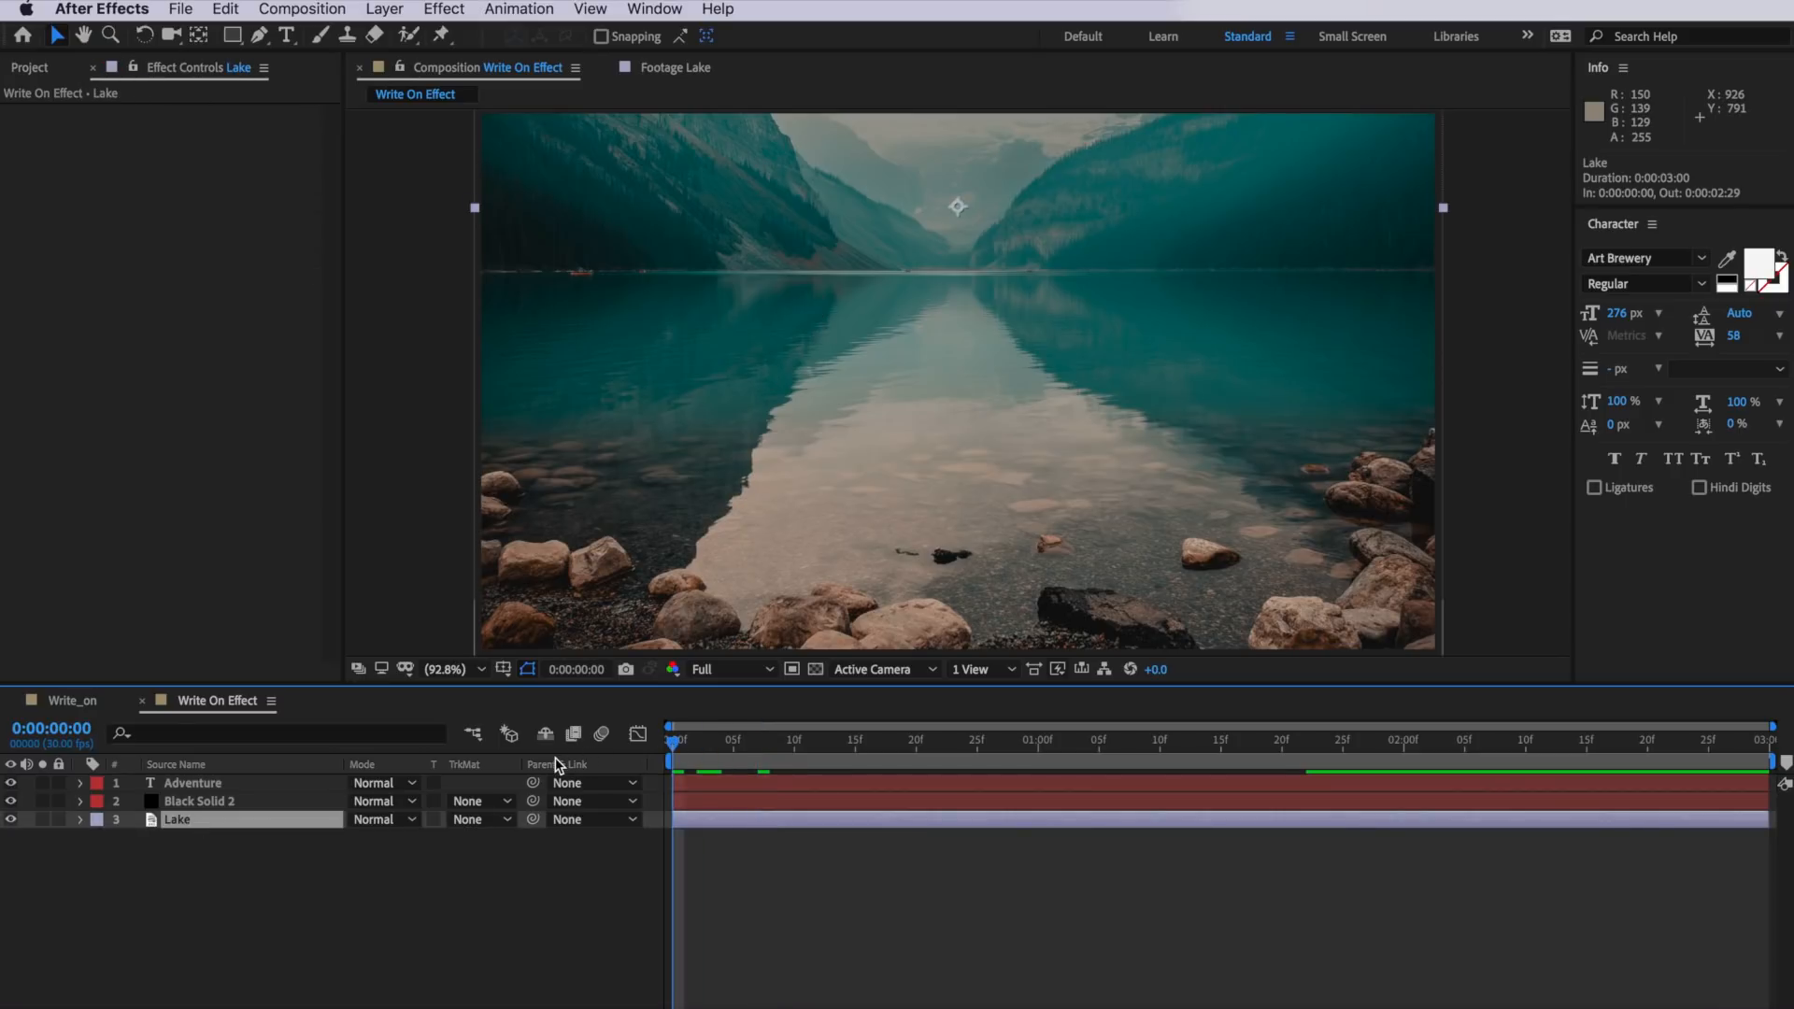
# Scrub the Lake layer's Scale up to about 51%
pyautogui.click(80, 822)
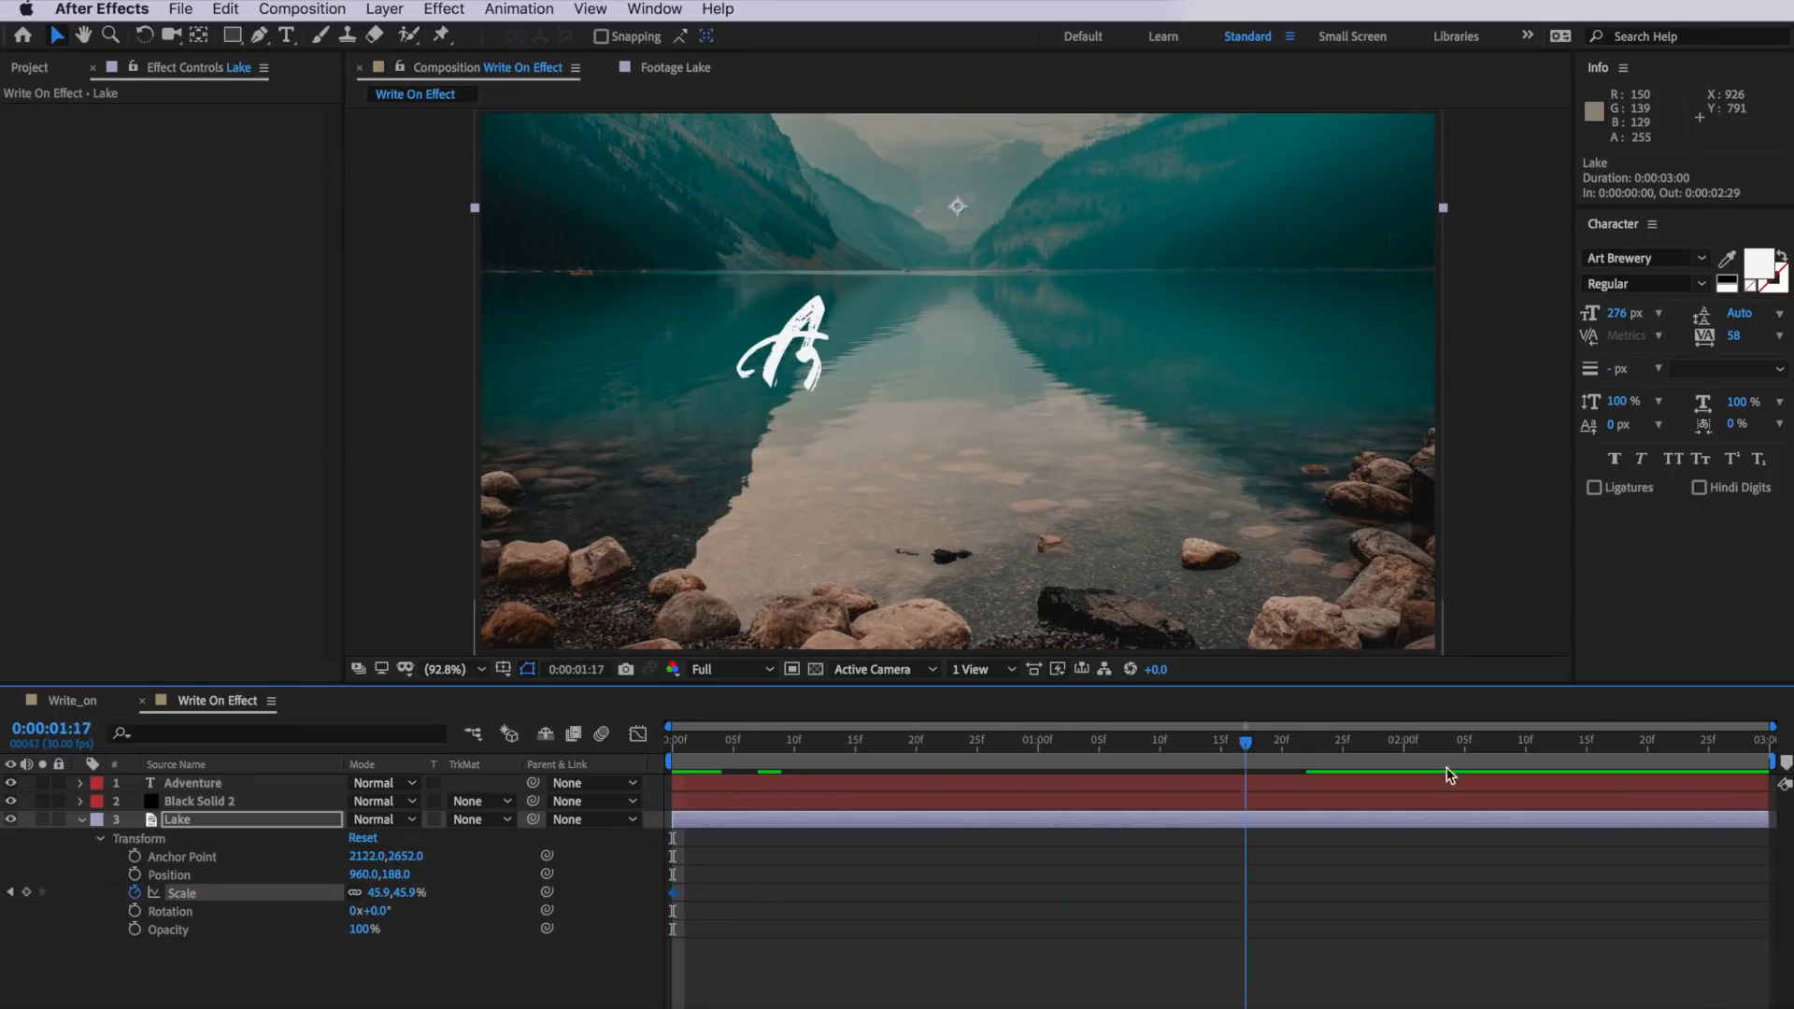
pyautogui.moveTo(1244, 740); pyautogui.dragTo(1763, 741)
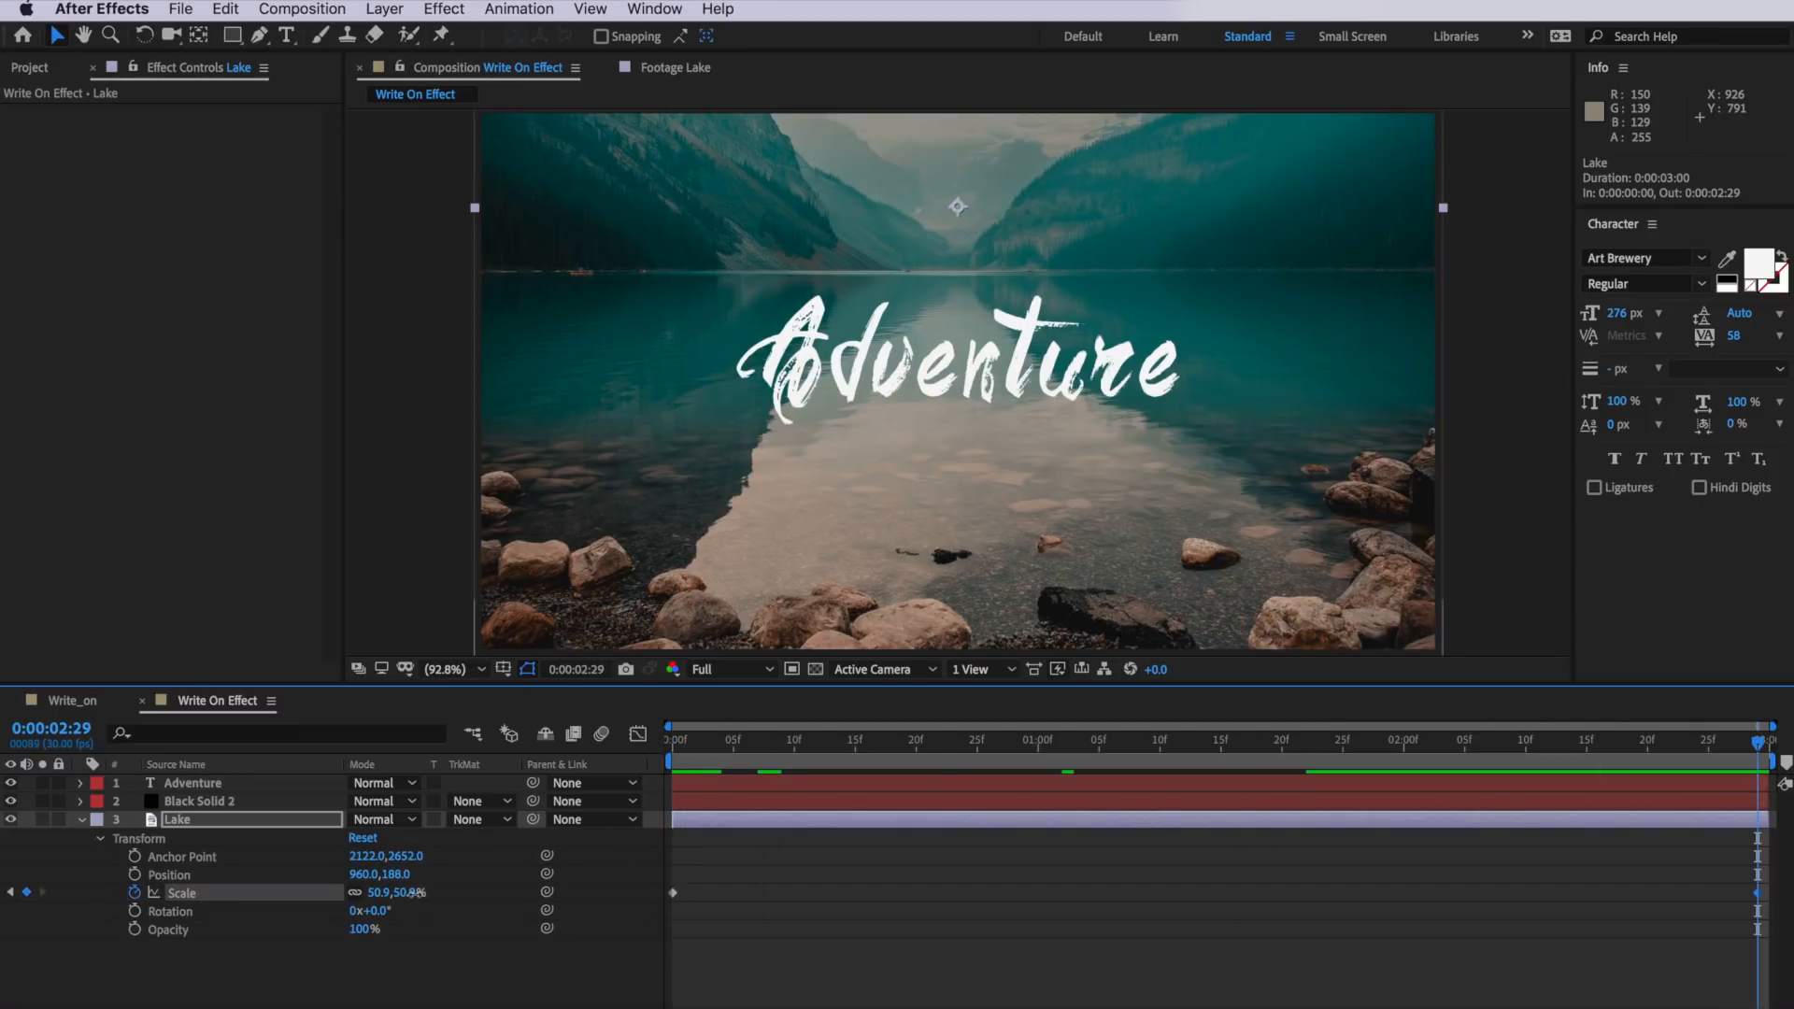